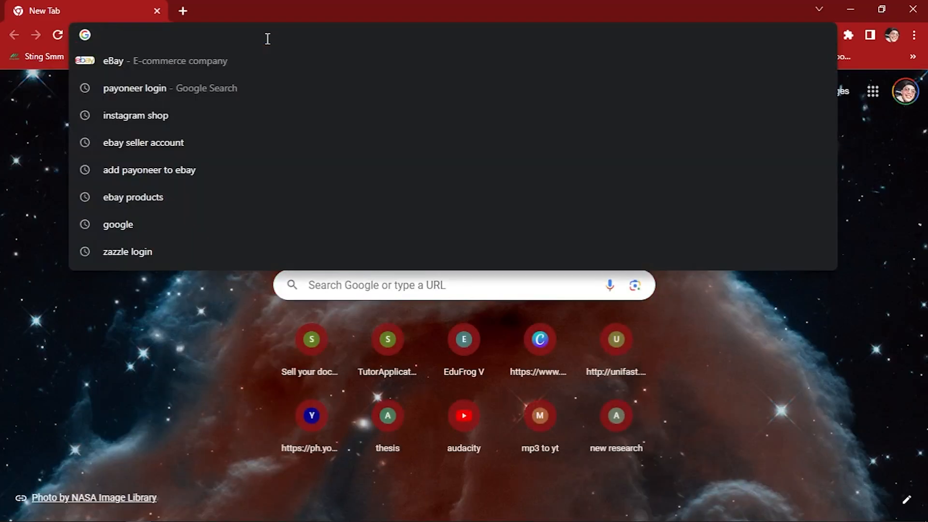
Load printful.com from the address bar so the Printful home page opens
text(printful.com)
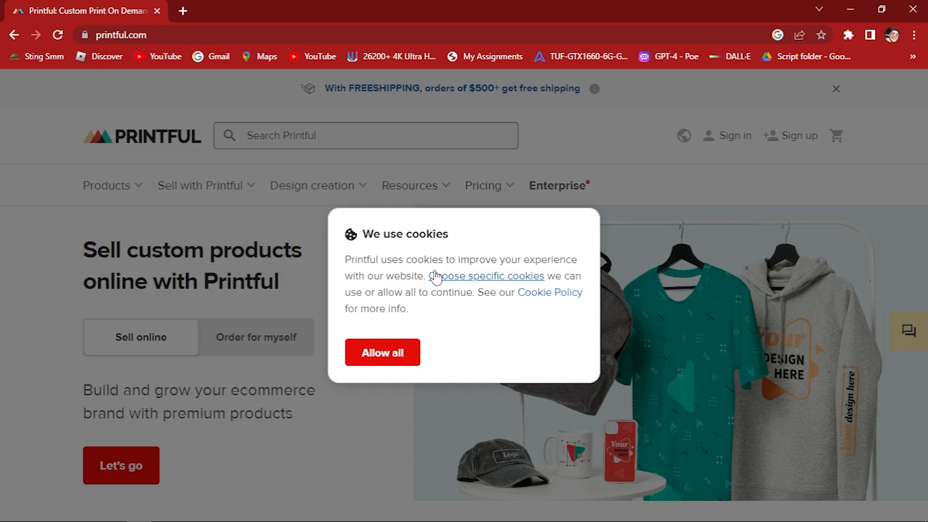
mouse_move(533, 188)
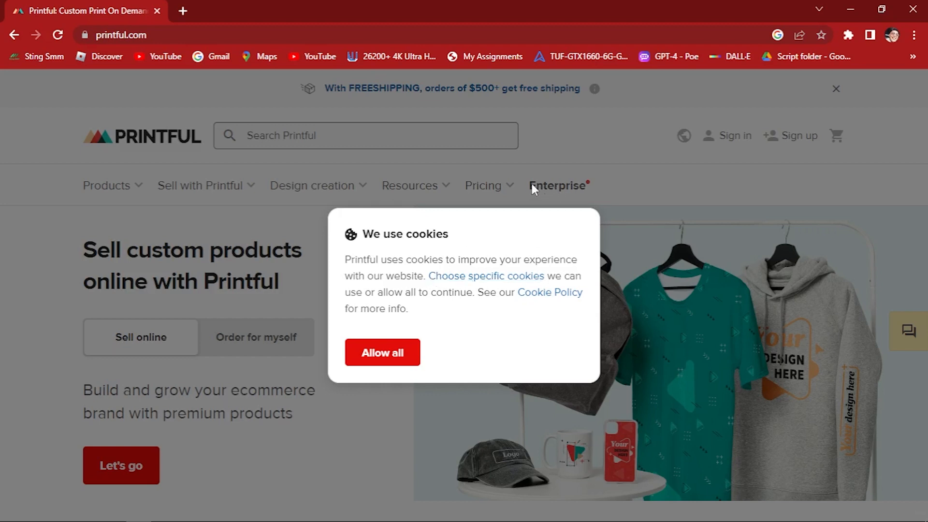
mouse_move(398, 353)
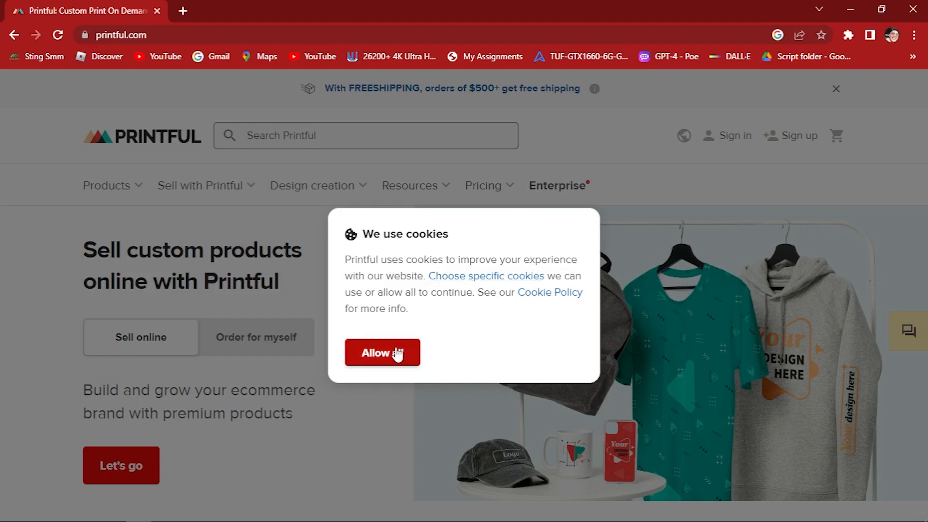
Accept cookies and begin Printful sign-up with the Google account
click(382, 352)
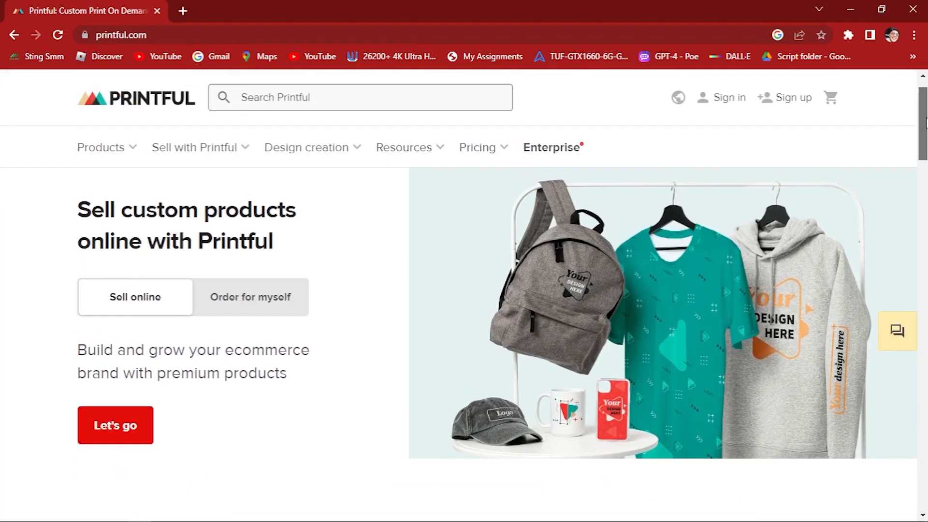
click(793, 96)
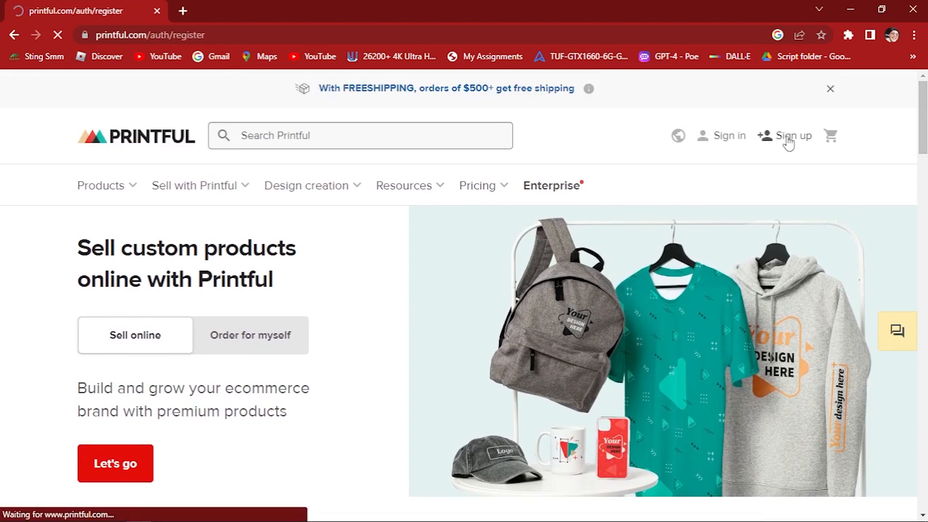
click(792, 136)
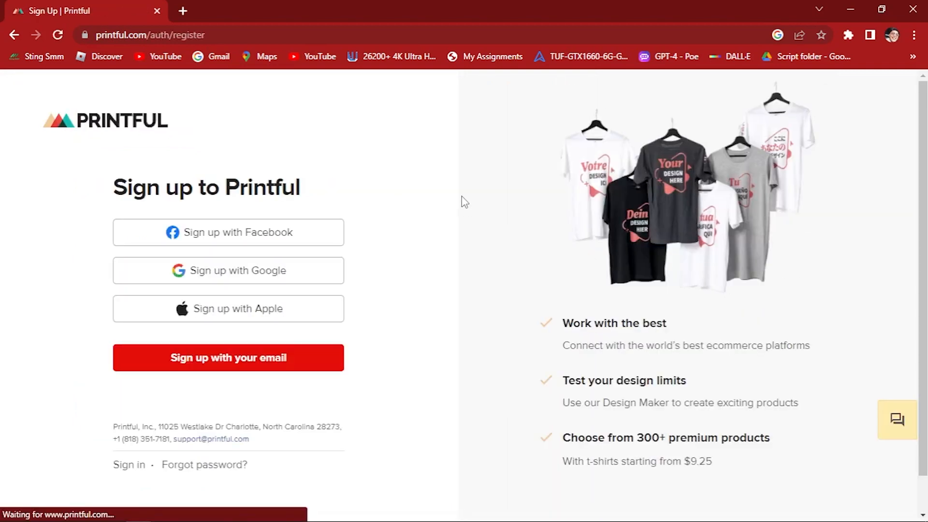
click(214, 271)
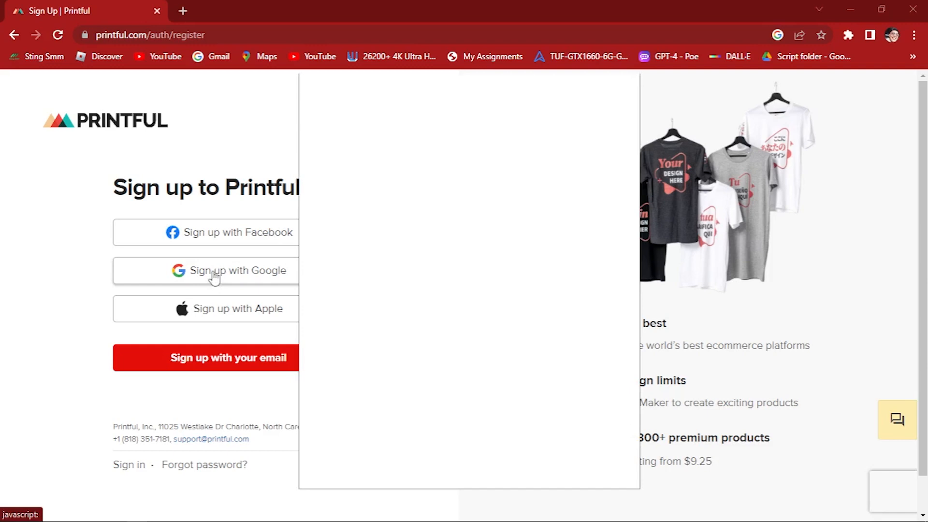
click(217, 270)
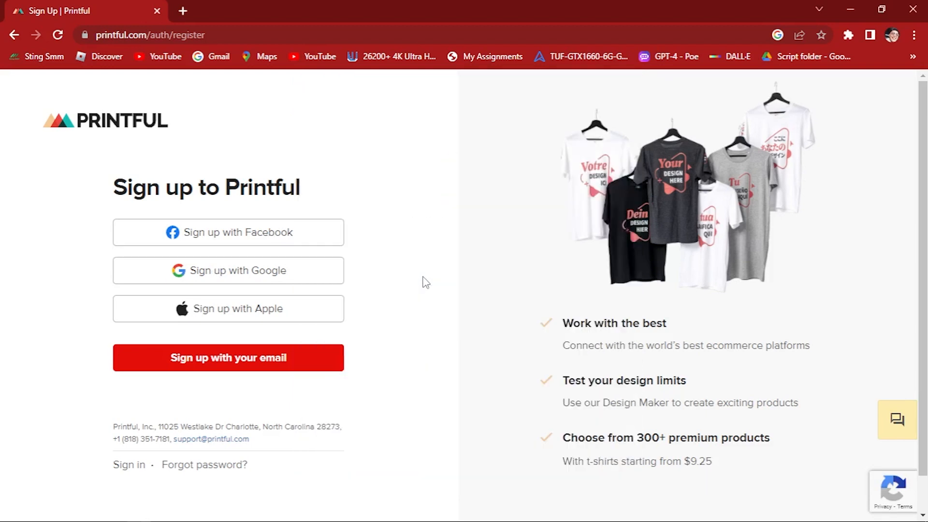
click(228, 270)
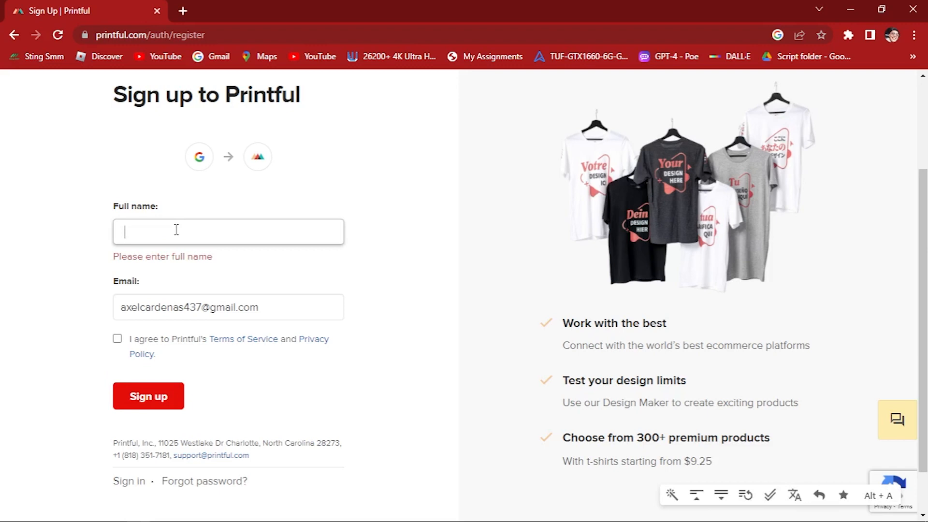
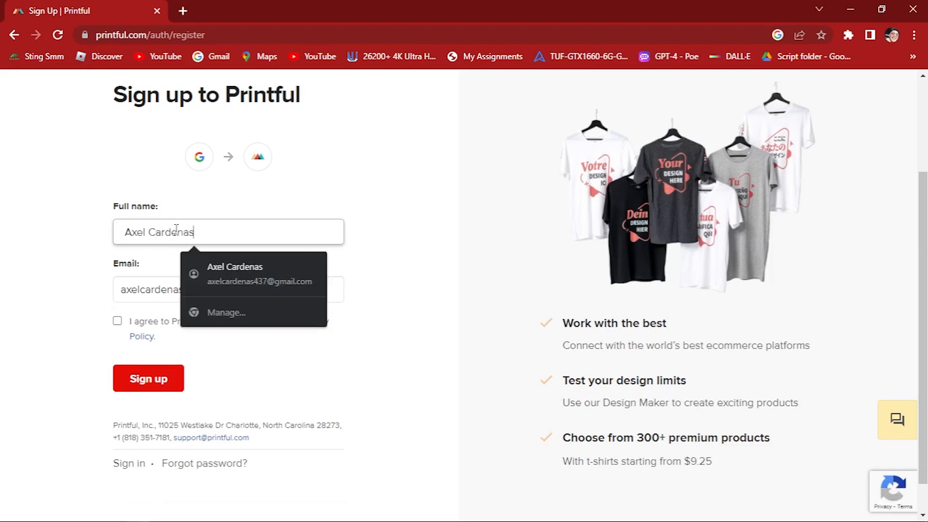
click(117, 322)
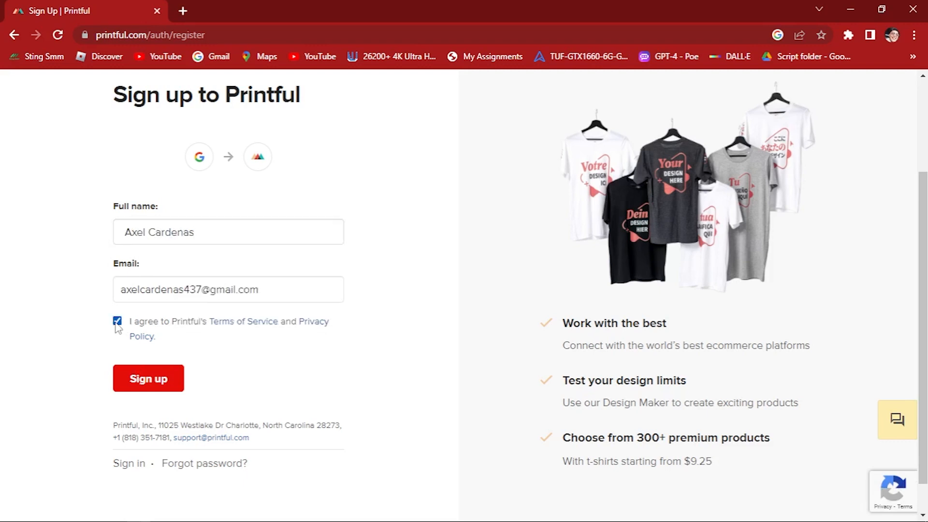
Submit the sign-up, choose Sell online as the goal and pick a business type
click(149, 378)
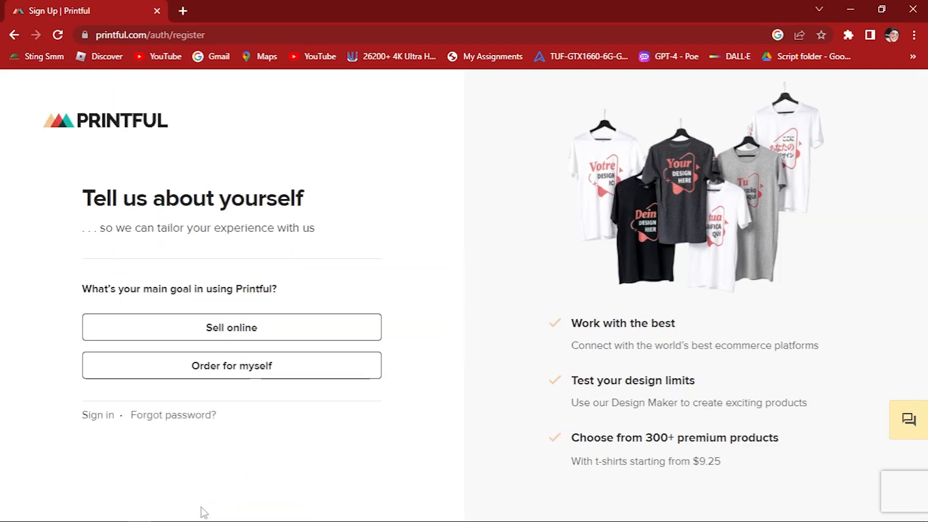
mouse_move(176, 294)
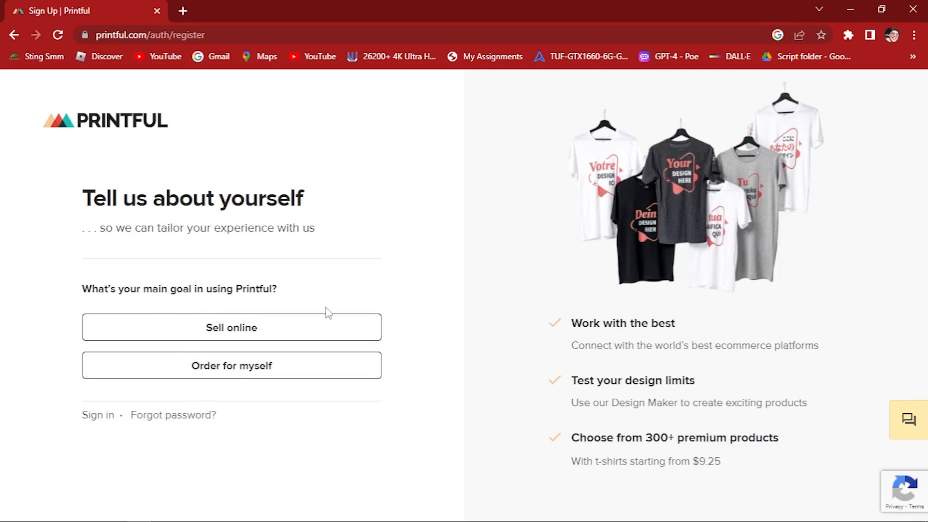
click(232, 328)
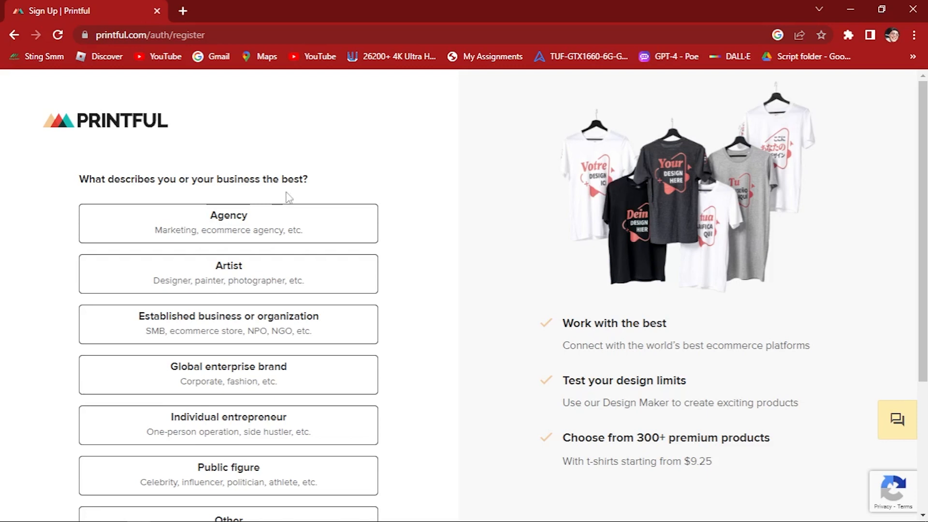
mouse_move(264, 230)
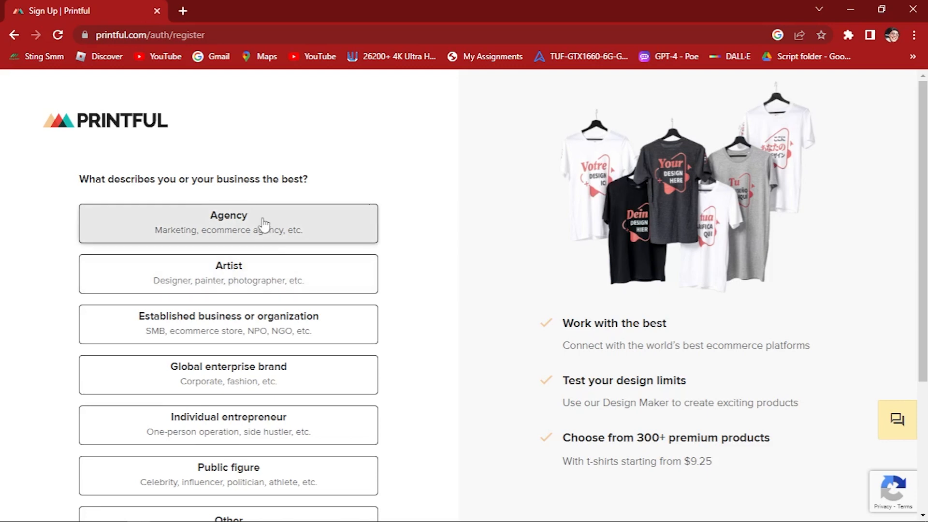
scroll(down, 3)
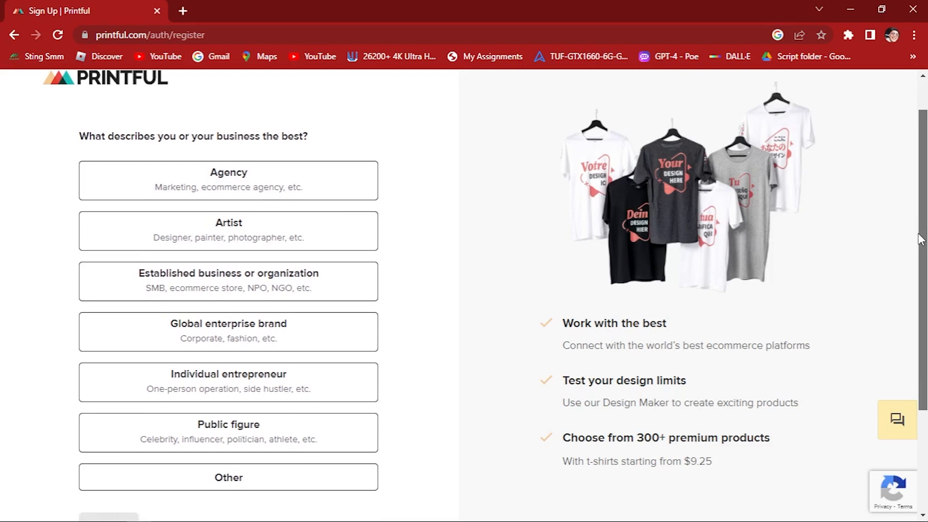
scroll(down, 3)
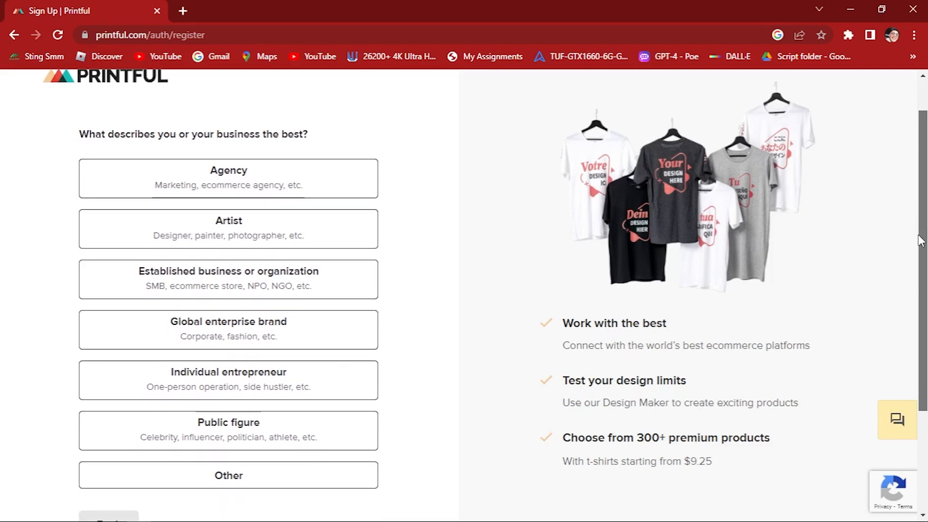
scroll(down, 3)
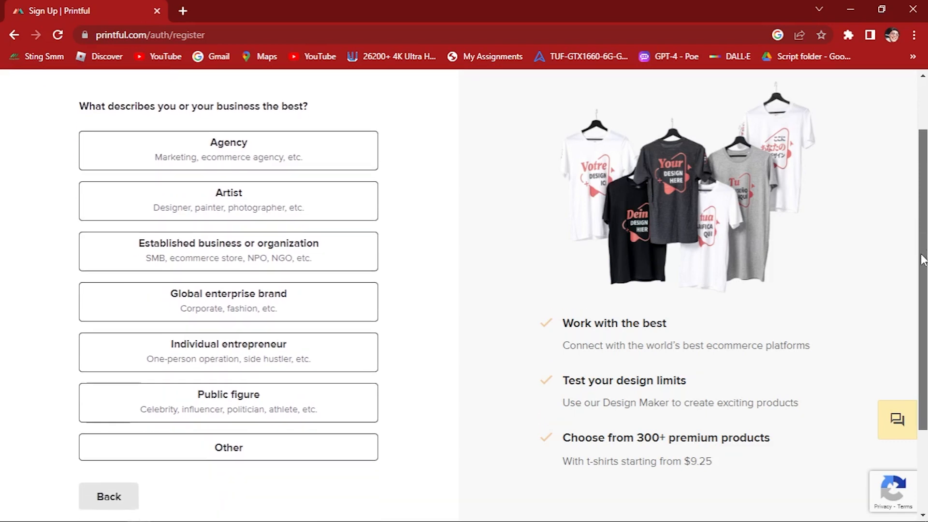
click(228, 402)
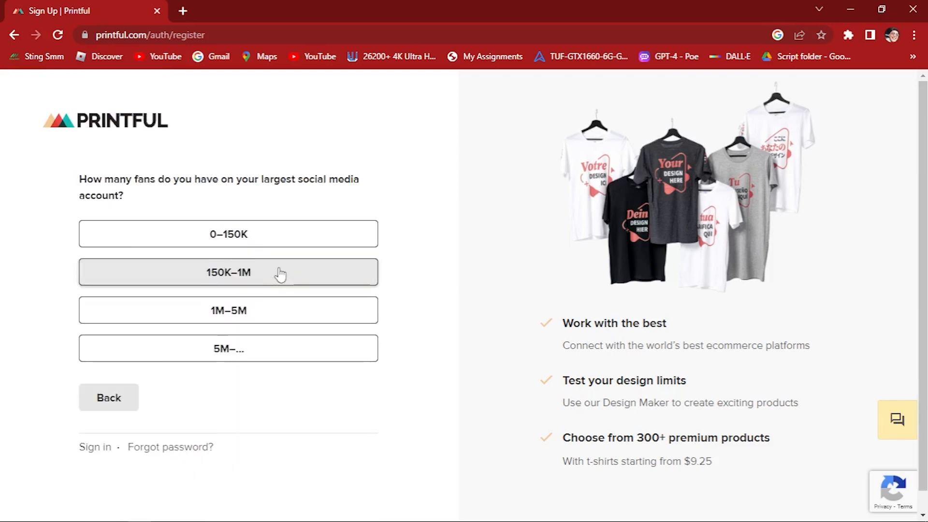
mouse_move(230, 195)
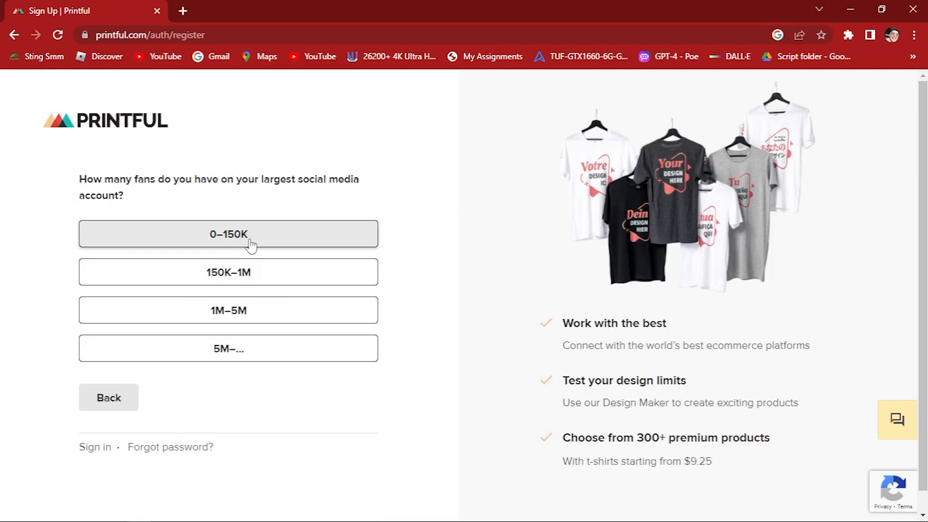
Report 0–150K social media fans and 0–50 monthly ecommerce orders to finish onboarding
click(228, 246)
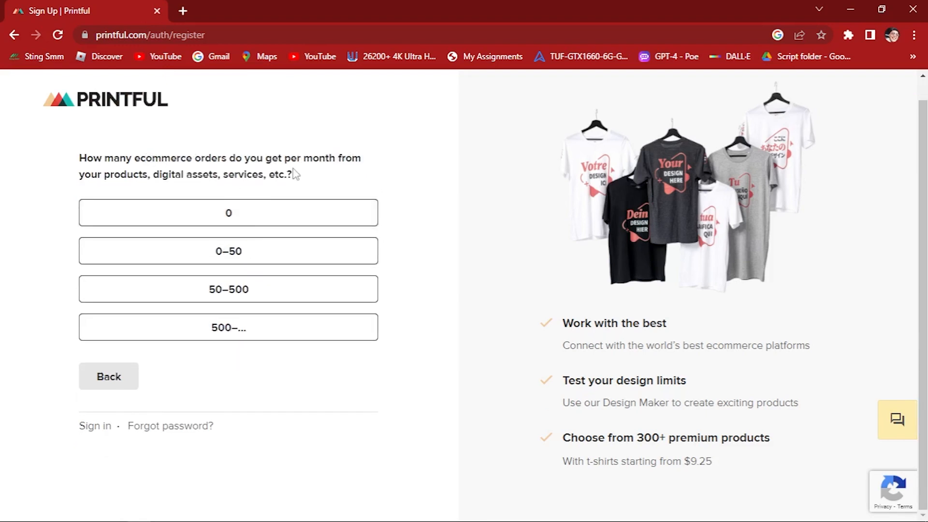
mouse_move(170, 189)
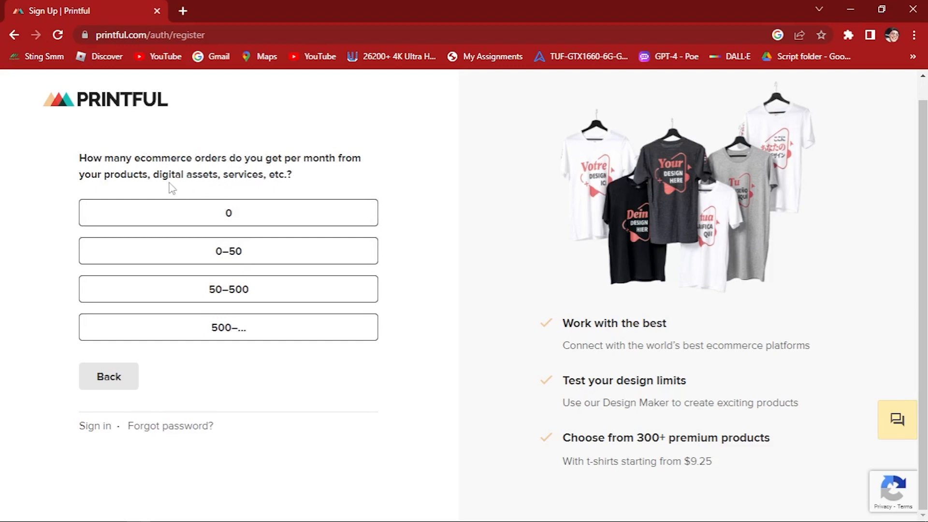
mouse_move(255, 258)
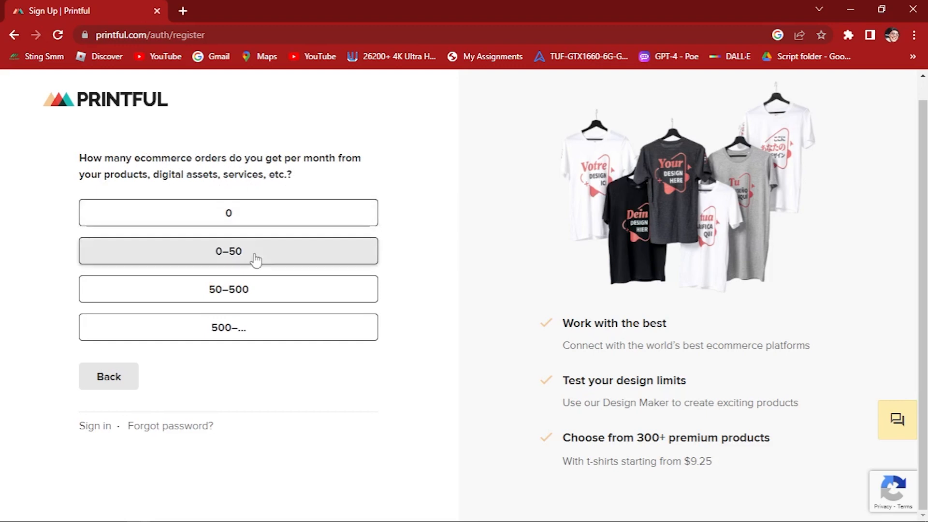
click(228, 288)
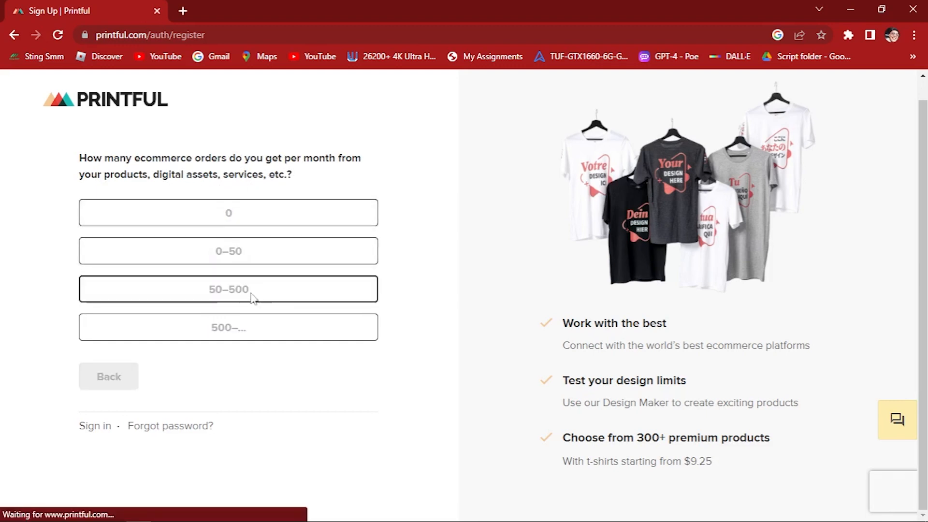
click(228, 288)
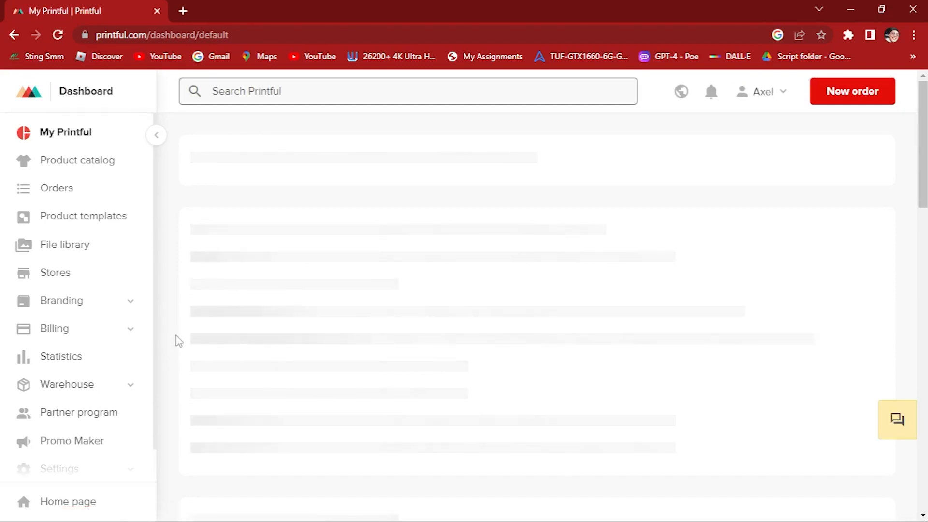
mouse_move(498, 259)
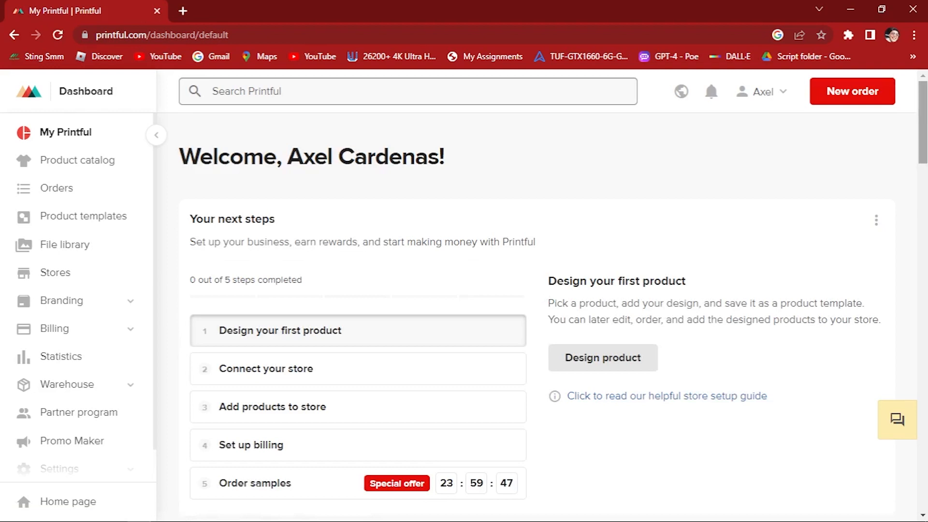
Go to Product templates, dismiss the sharing tip and reach the templates grid
scroll(down, 3)
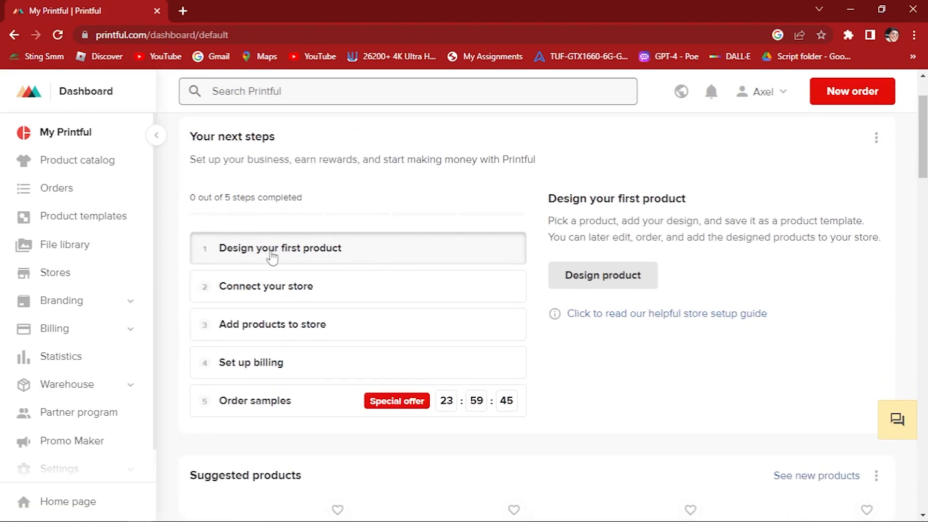
mouse_move(361, 329)
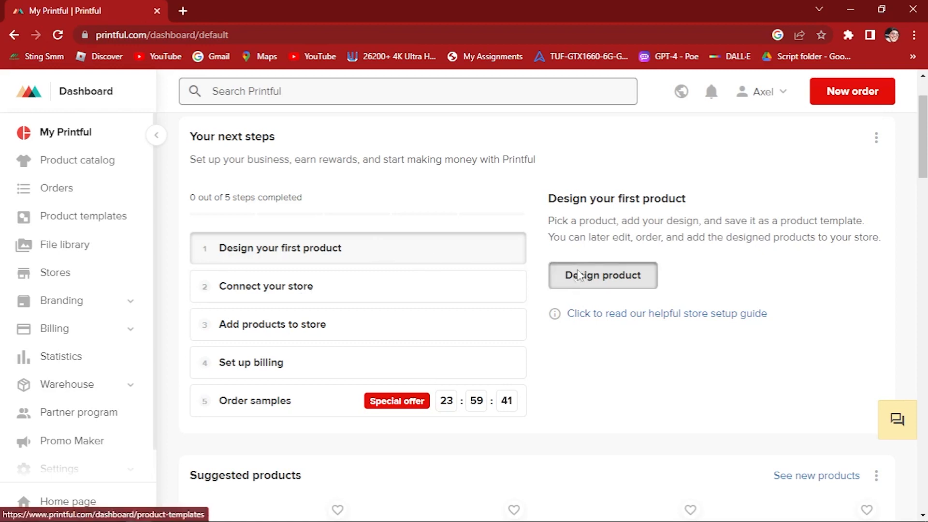
click(603, 276)
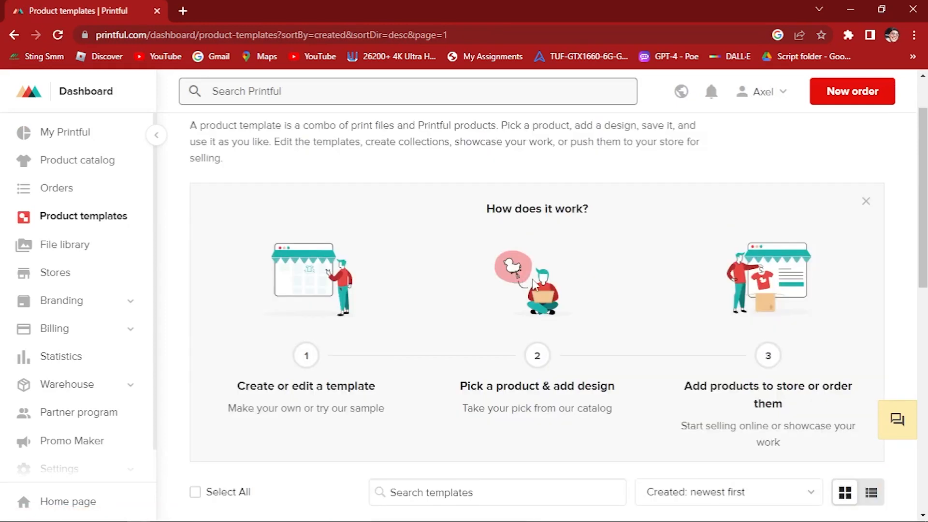
scroll(down, 3)
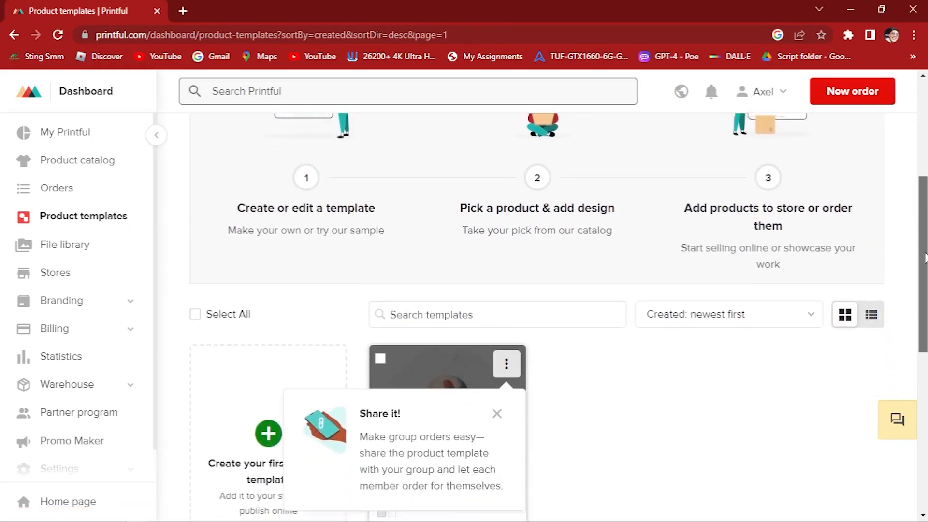
click(497, 414)
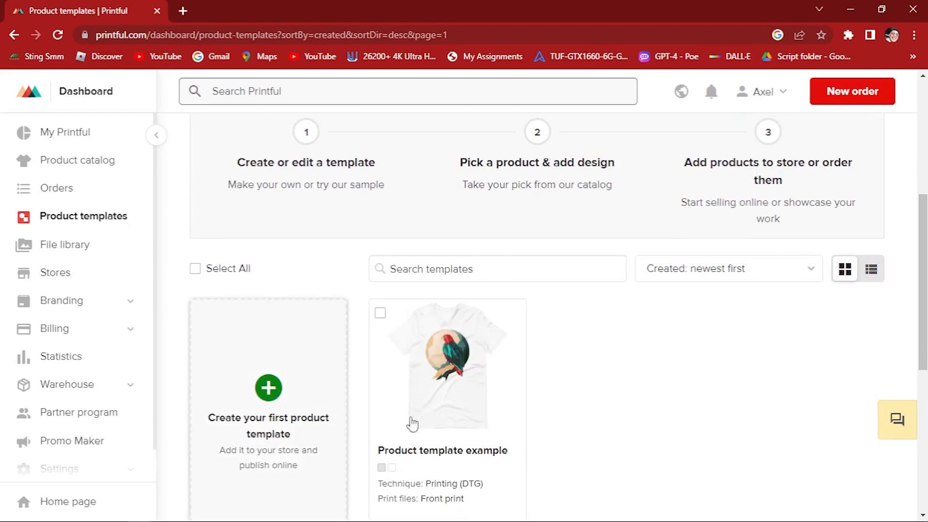
scroll(down, 3)
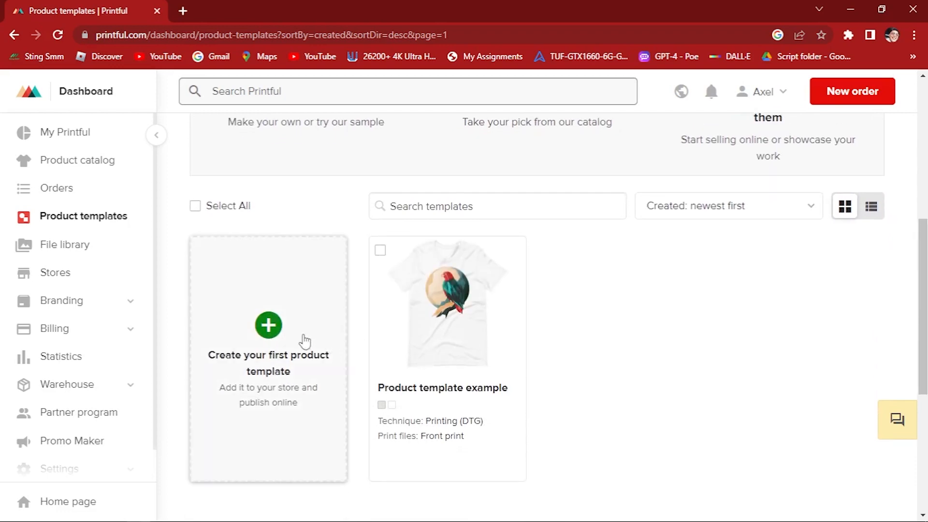
Start a new product template and browse Men's clothing T-shirts
click(268, 325)
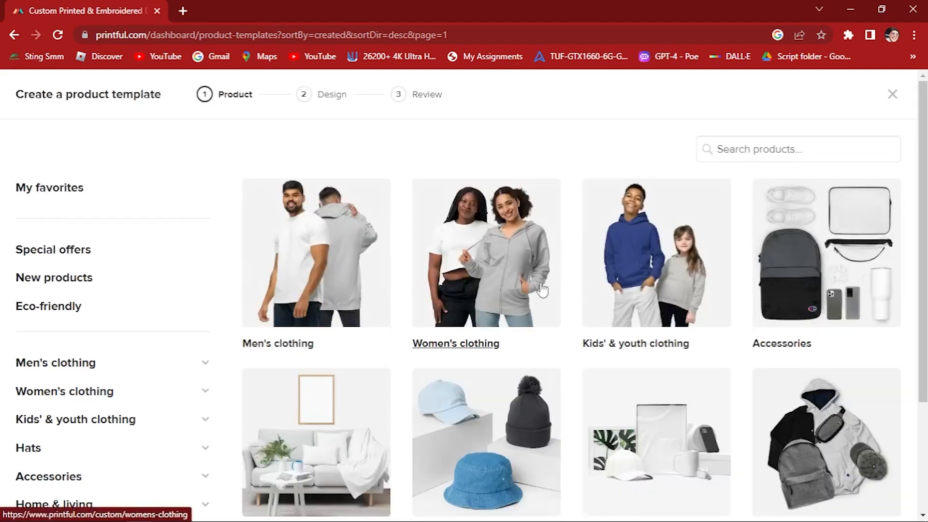
mouse_move(669, 280)
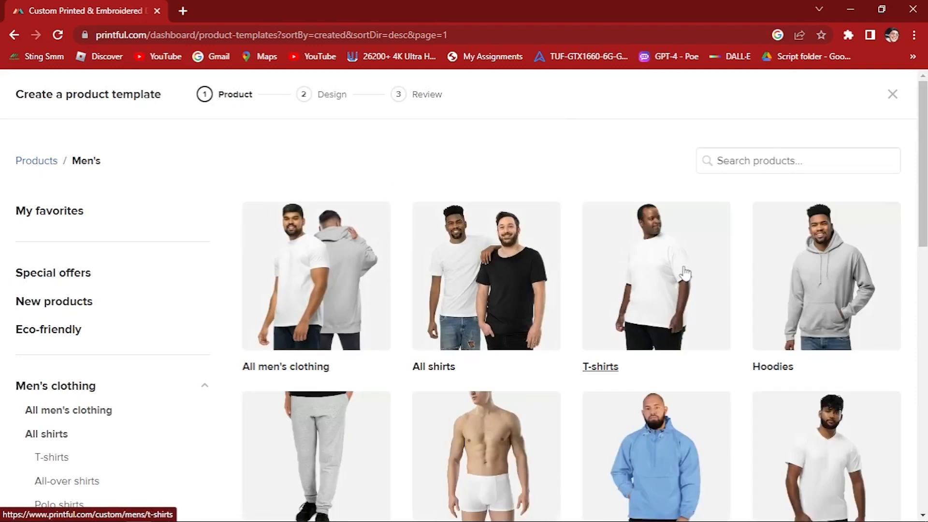
click(599, 366)
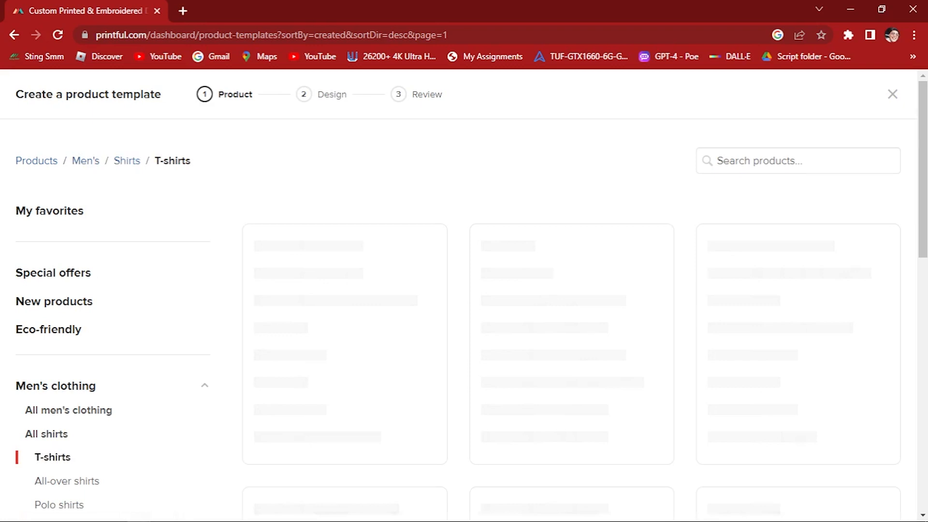
scroll(down, 3)
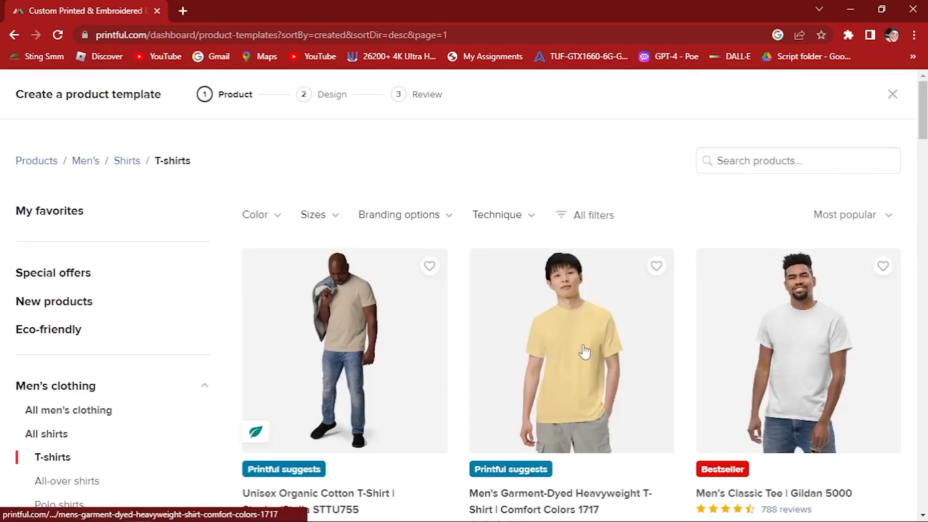
mouse_move(590, 371)
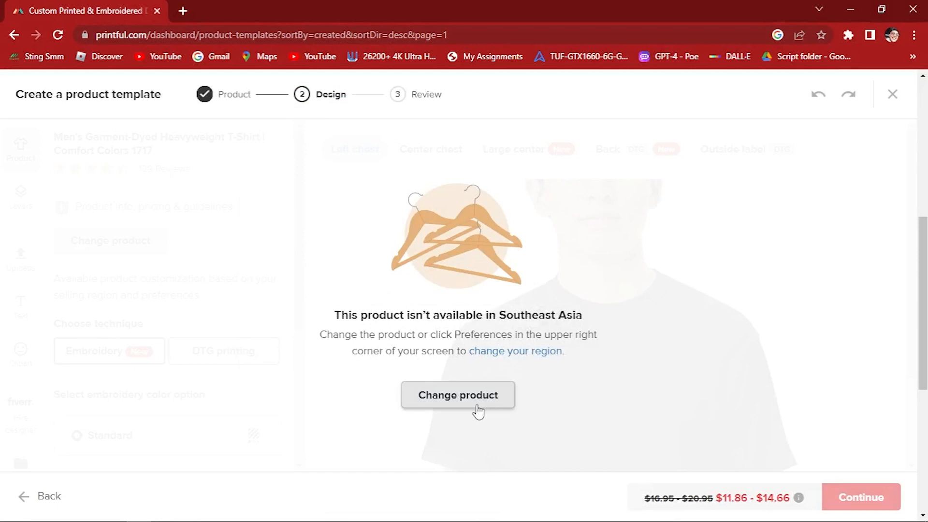
Leave the unavailable t-shirt's design step and confirm returning to the dashboard
click(458, 395)
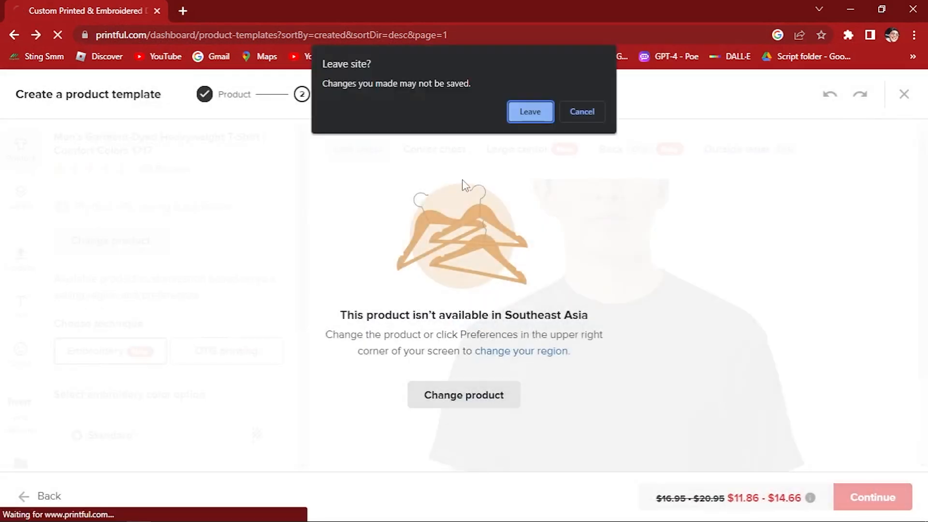
click(529, 112)
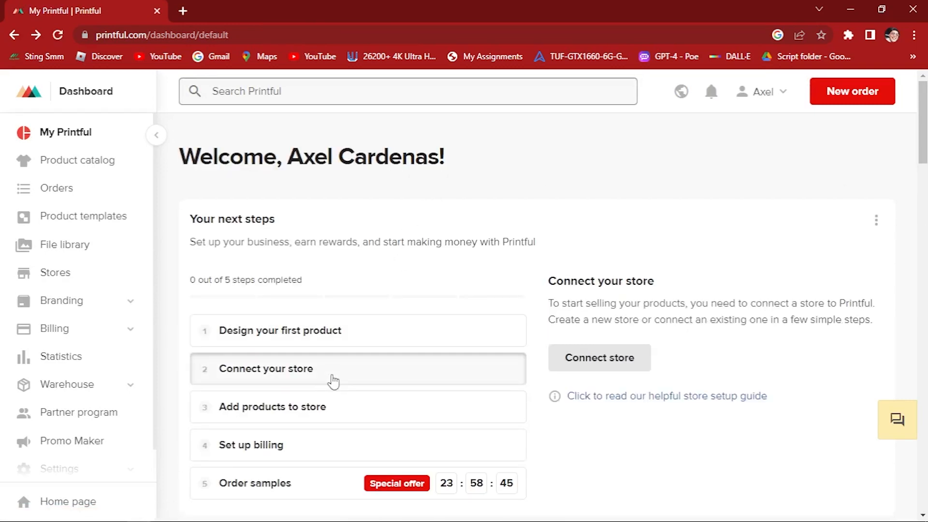
mouse_move(652, 449)
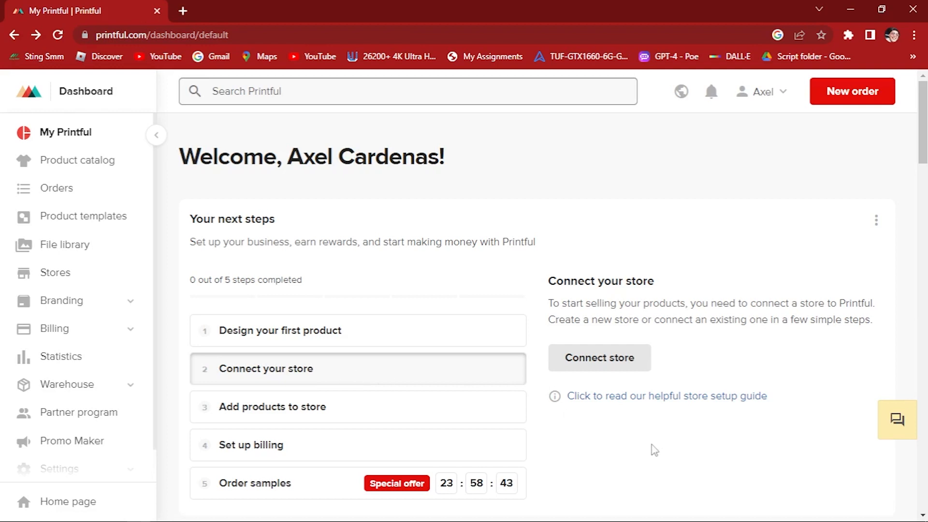
Go to Connect store and show the full list of ecommerce platforms
click(599, 358)
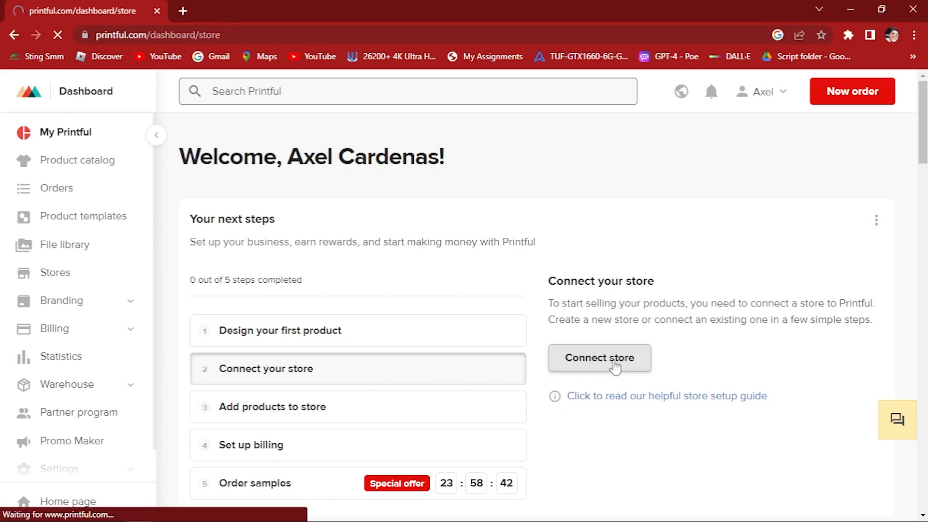
click(600, 358)
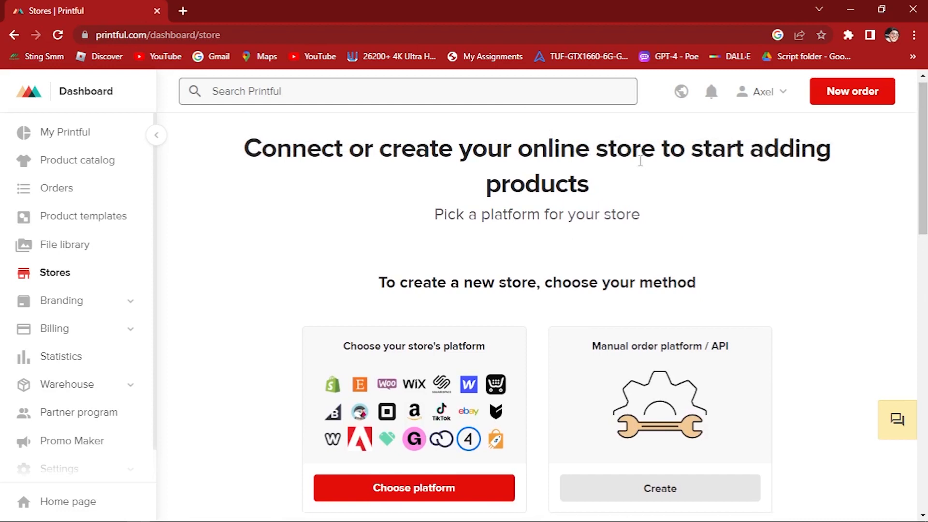
mouse_move(484, 252)
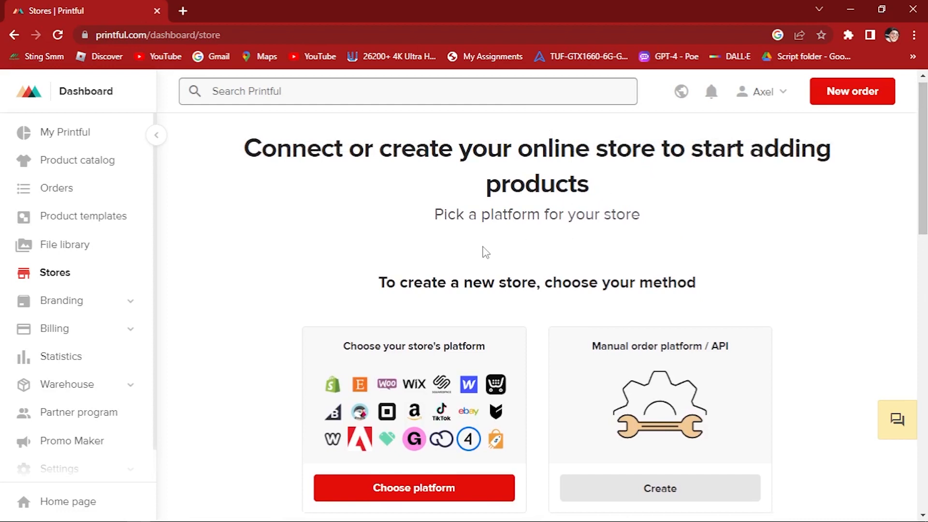
mouse_move(520, 304)
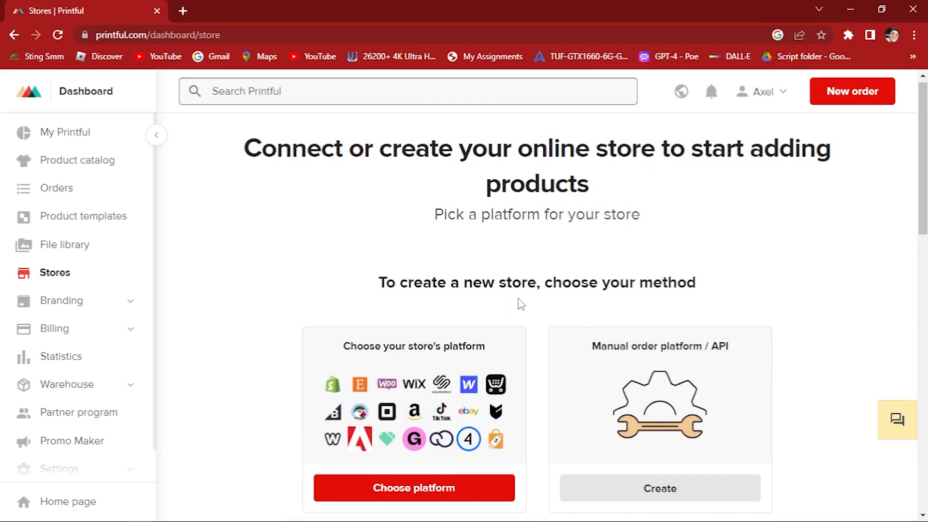
scroll(down, 3)
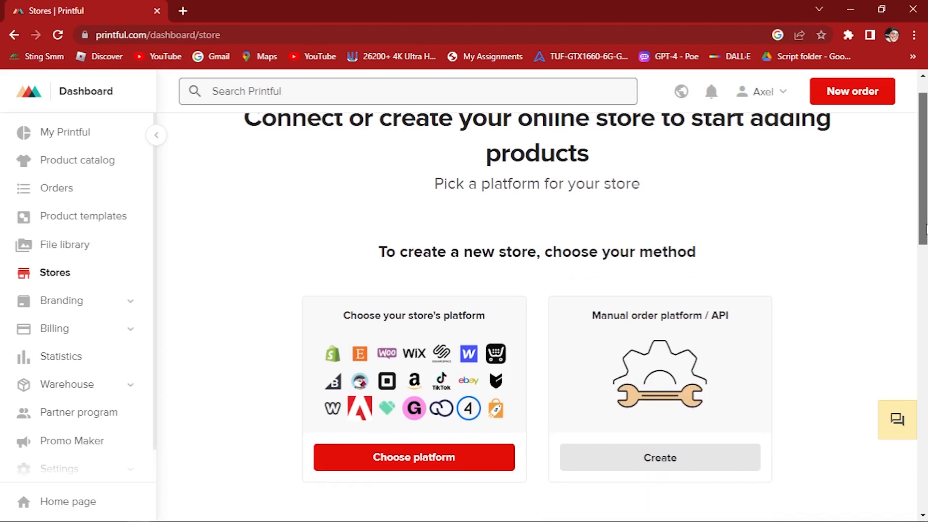
scroll(down, 3)
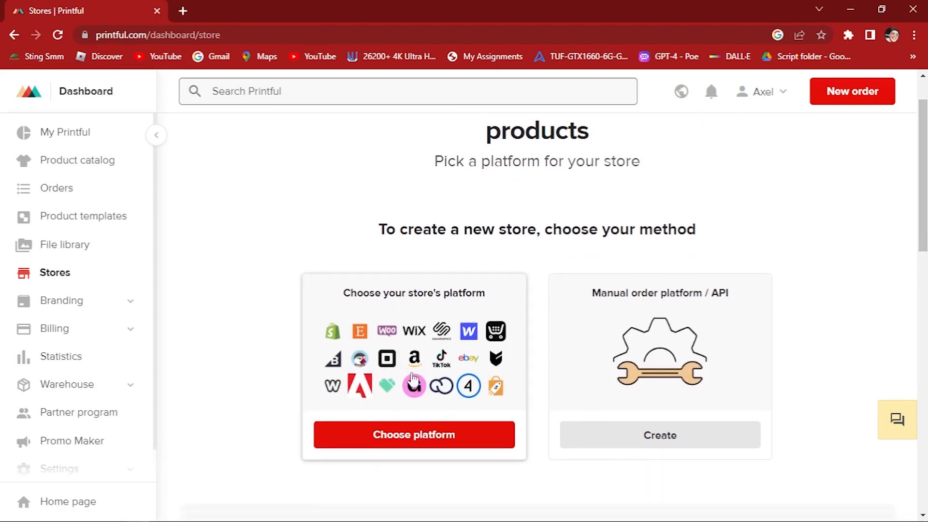
click(413, 434)
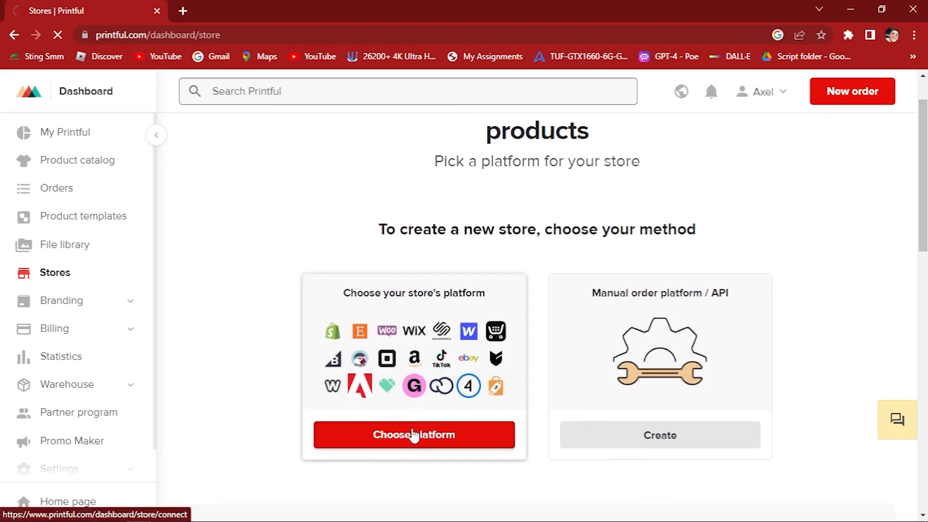
click(414, 435)
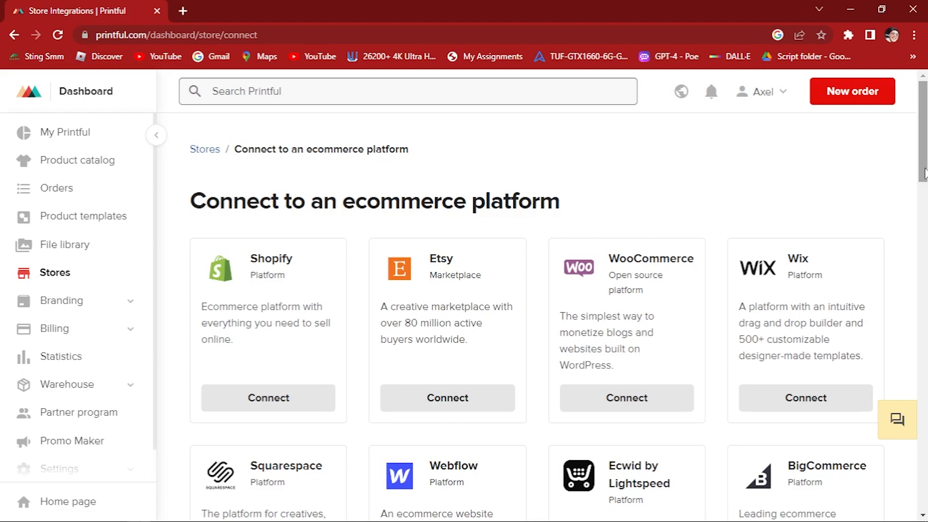
Scroll to Amazon in the platform list and start connecting an Amazon store
scroll(down, 3)
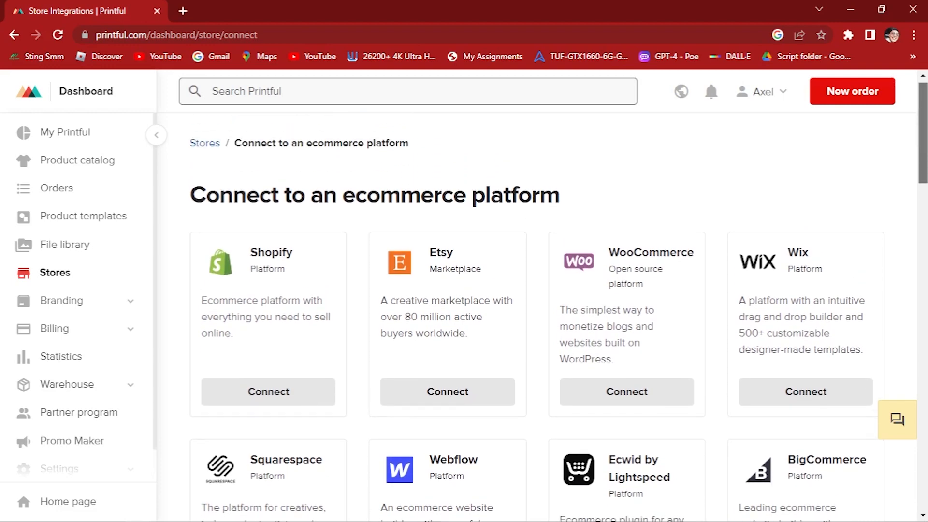
scroll(down, 3)
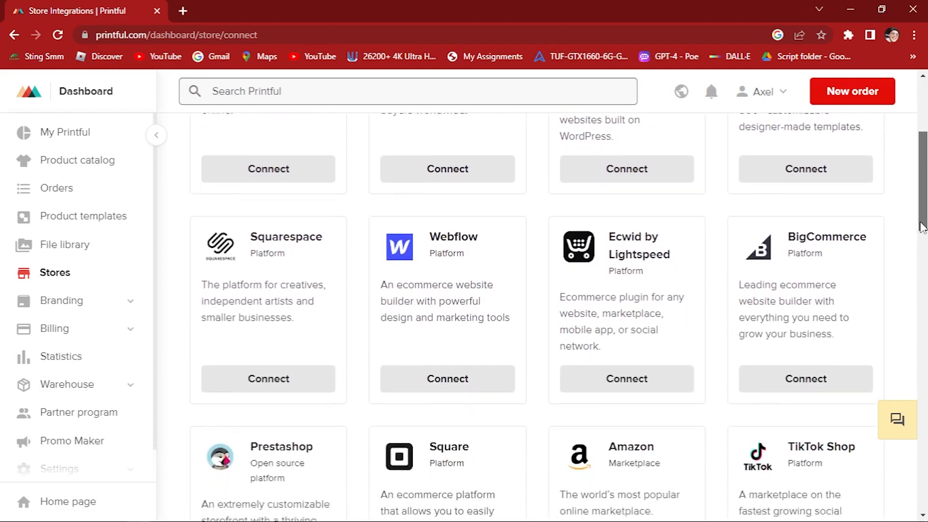
scroll(down, 3)
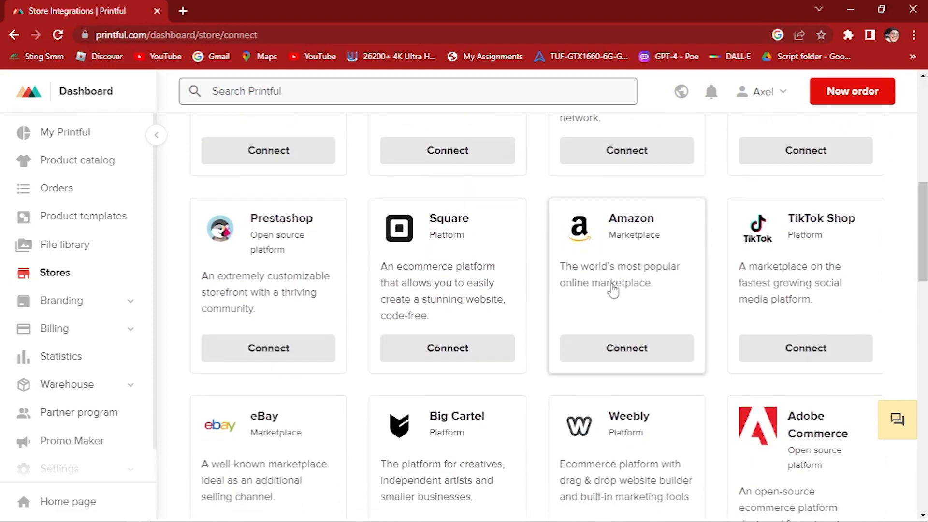
mouse_move(643, 321)
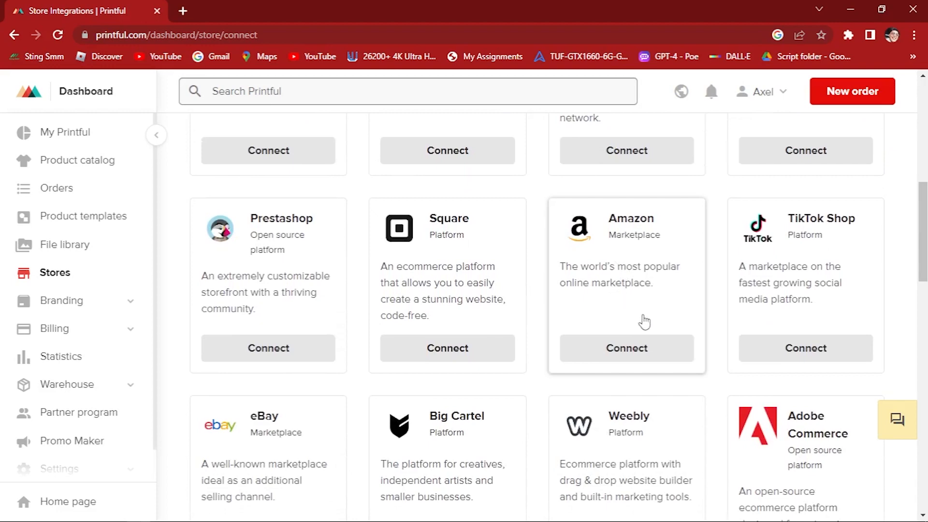
click(626, 347)
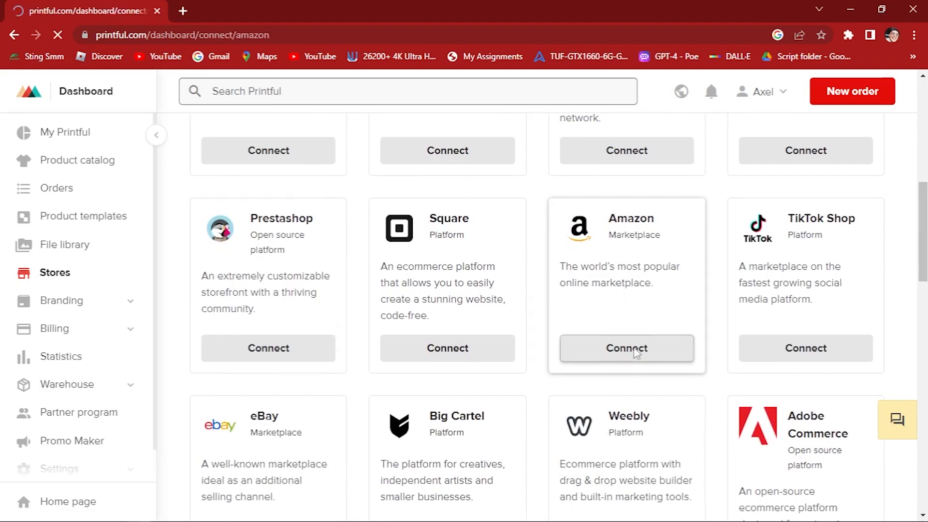
click(626, 348)
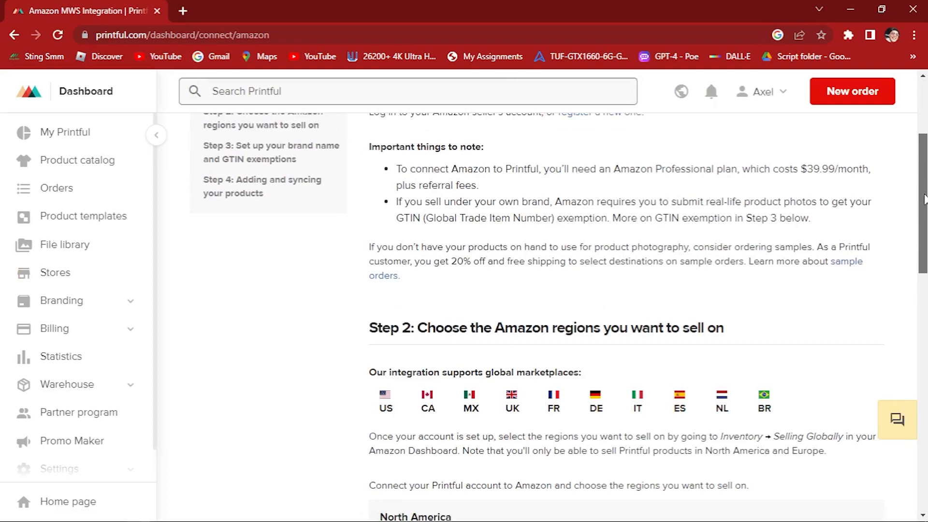
scroll(up, 3)
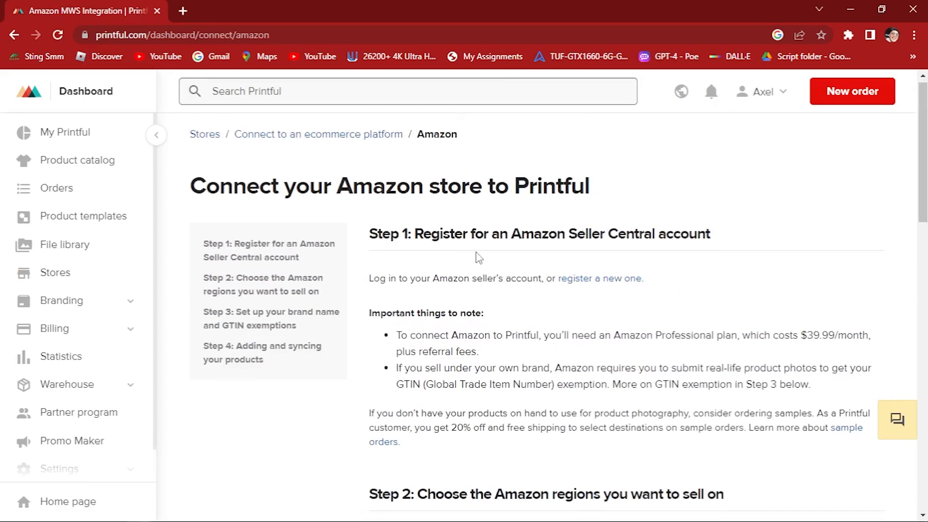
mouse_move(632, 253)
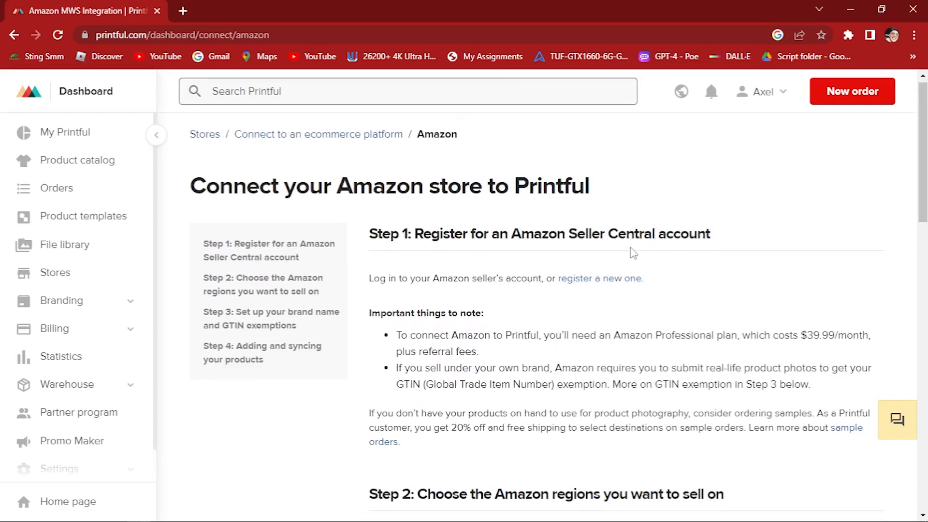
mouse_move(415, 335)
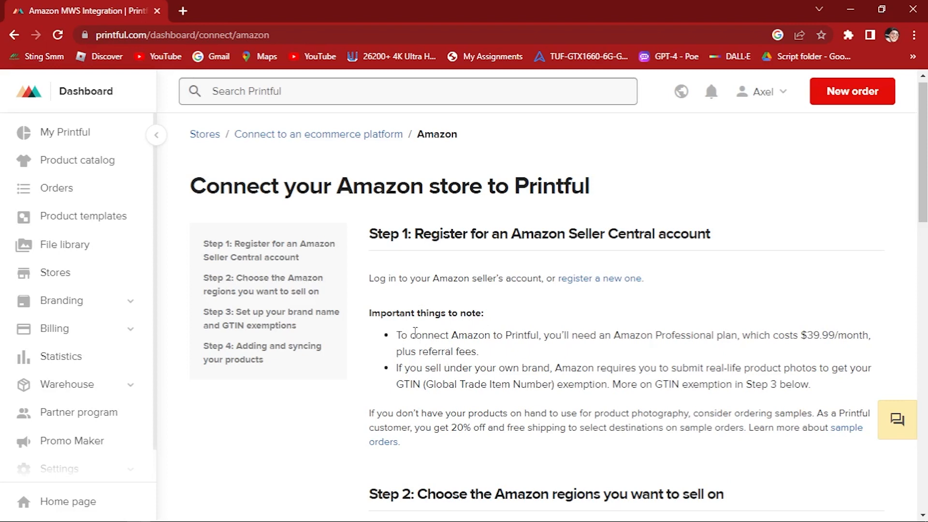
mouse_move(470, 348)
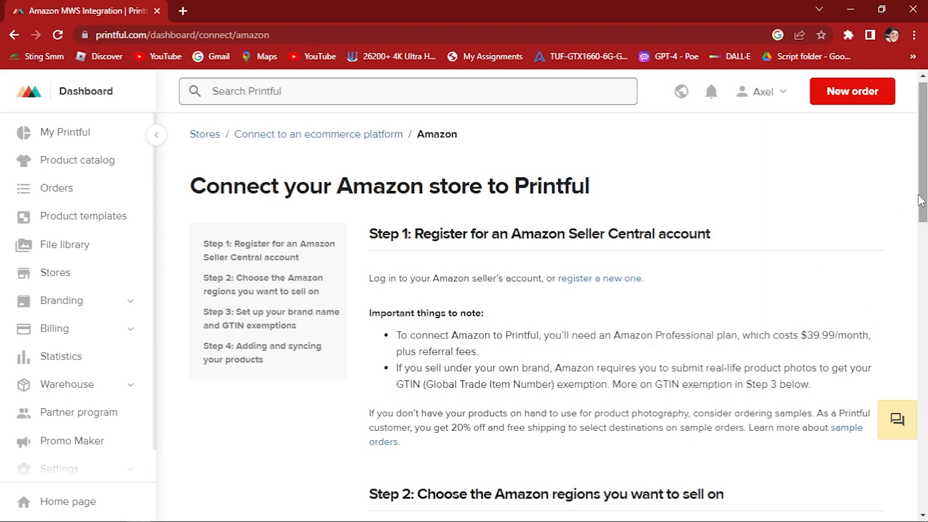
scroll(down, 3)
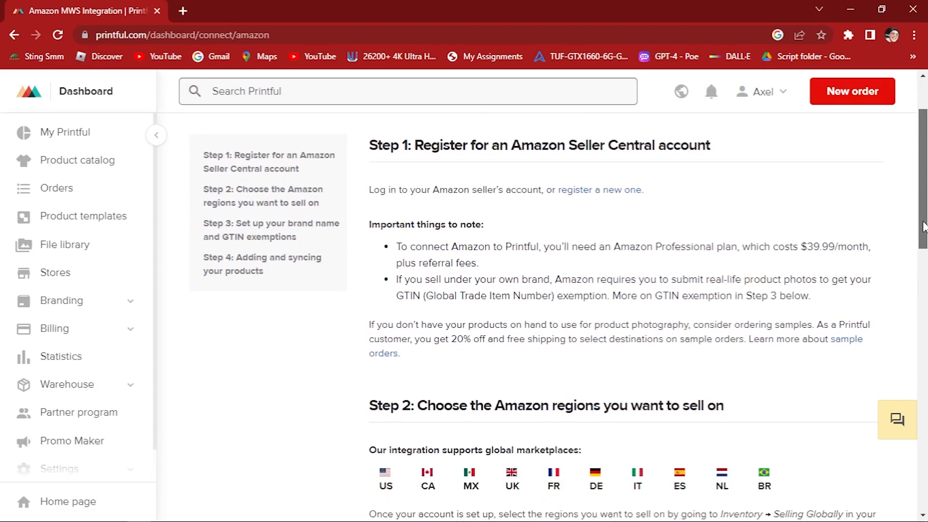
scroll(down, 3)
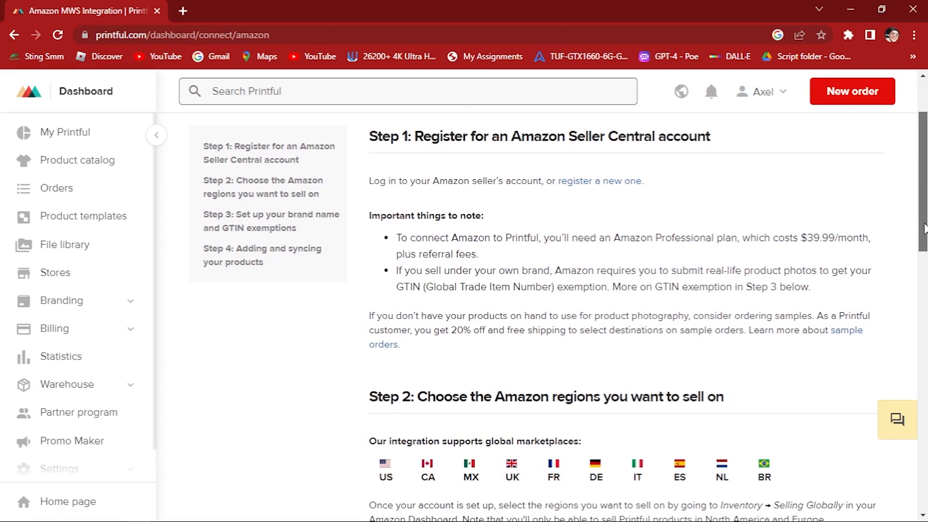
scroll(down, 3)
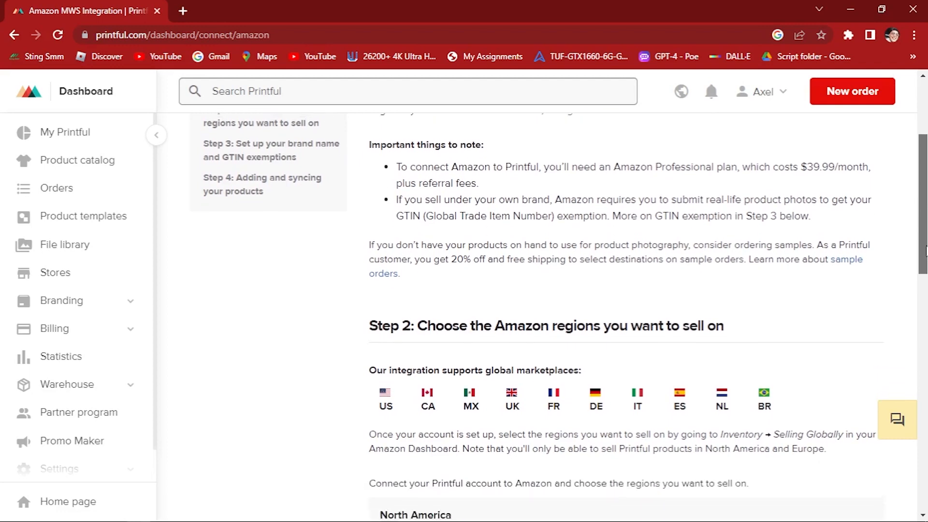
scroll(down, 3)
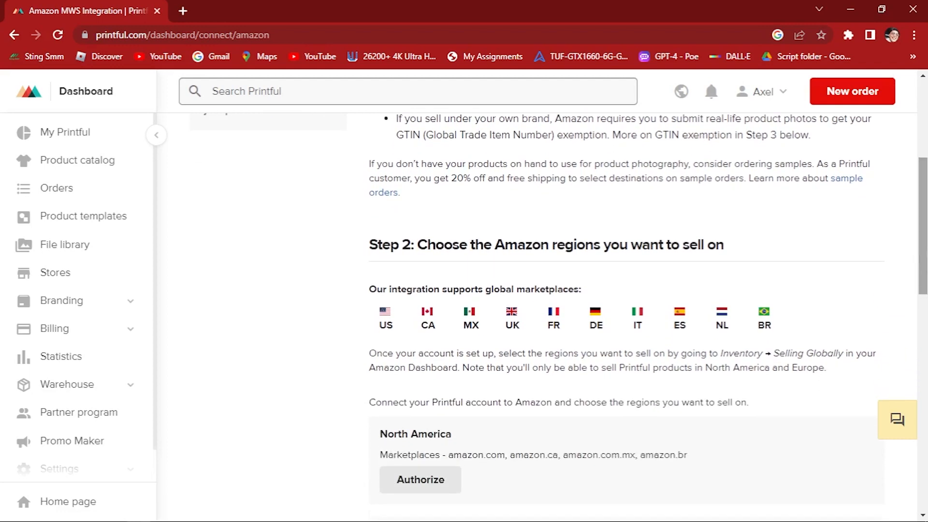
scroll(down, 3)
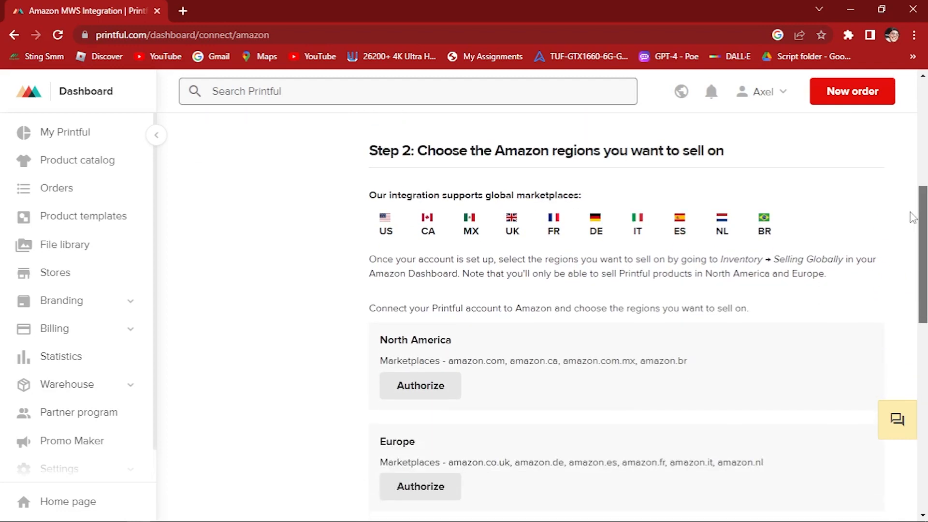
scroll(down, 3)
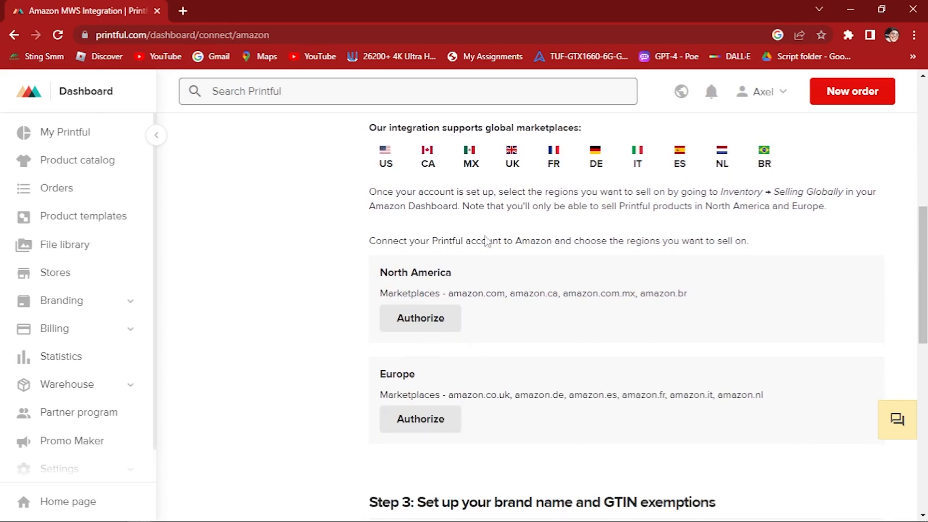
mouse_move(909, 250)
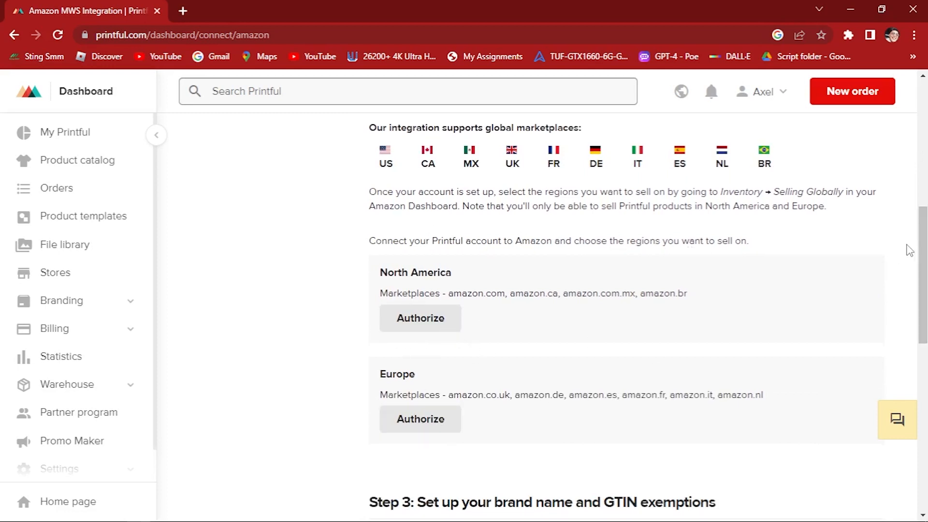
scroll(down, 3)
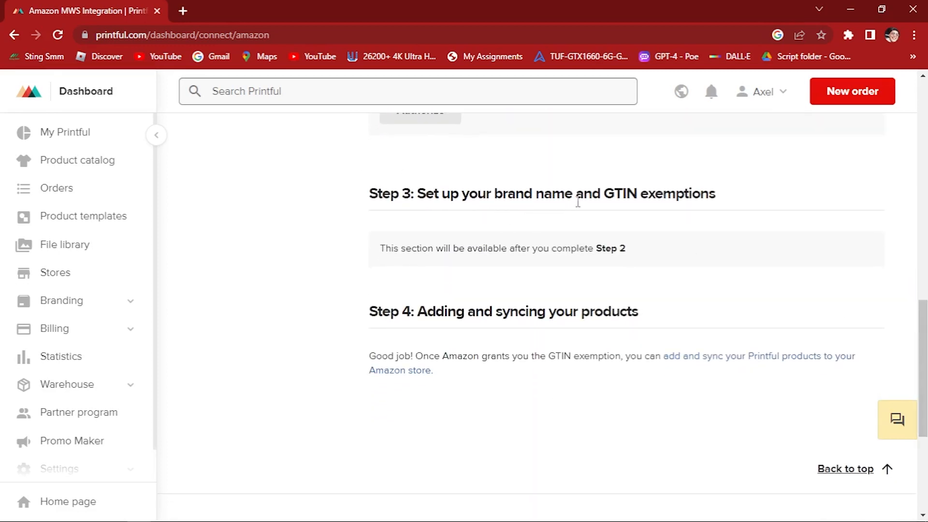
mouse_move(557, 244)
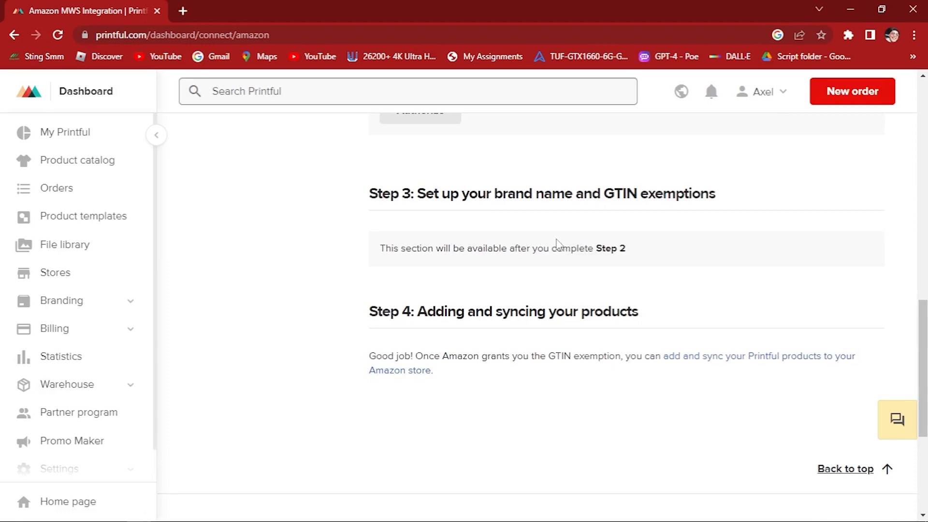
mouse_move(557, 245)
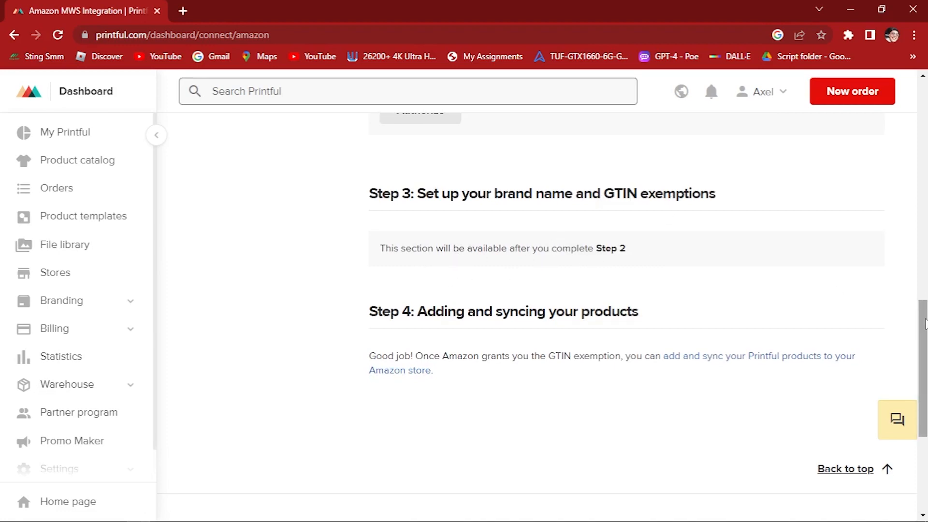
Scroll the Amazon integration page down to Step 4 on syncing products
scroll(down, 3)
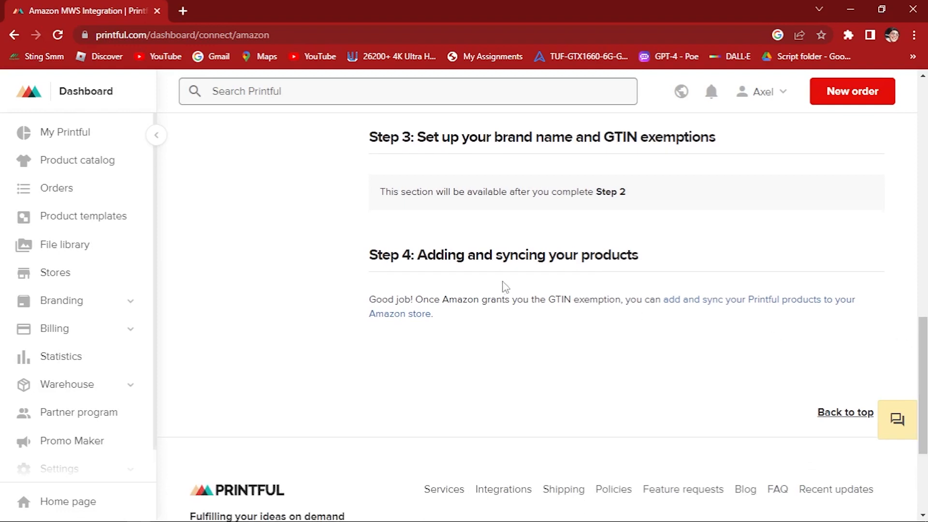
mouse_move(575, 315)
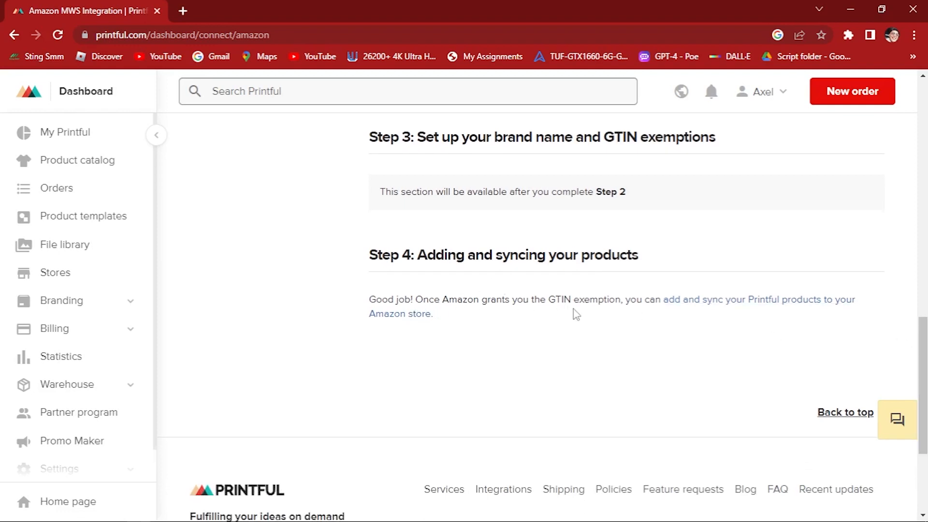
mouse_move(722, 316)
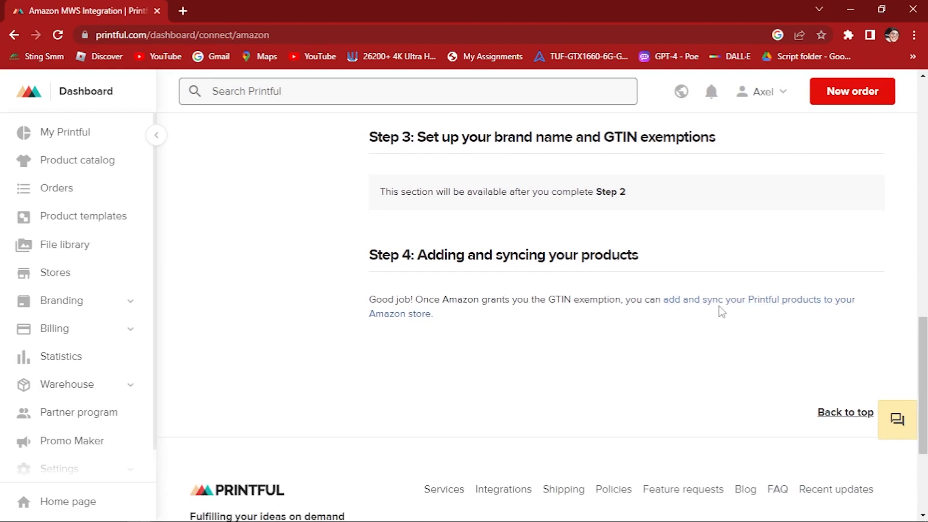
mouse_move(725, 319)
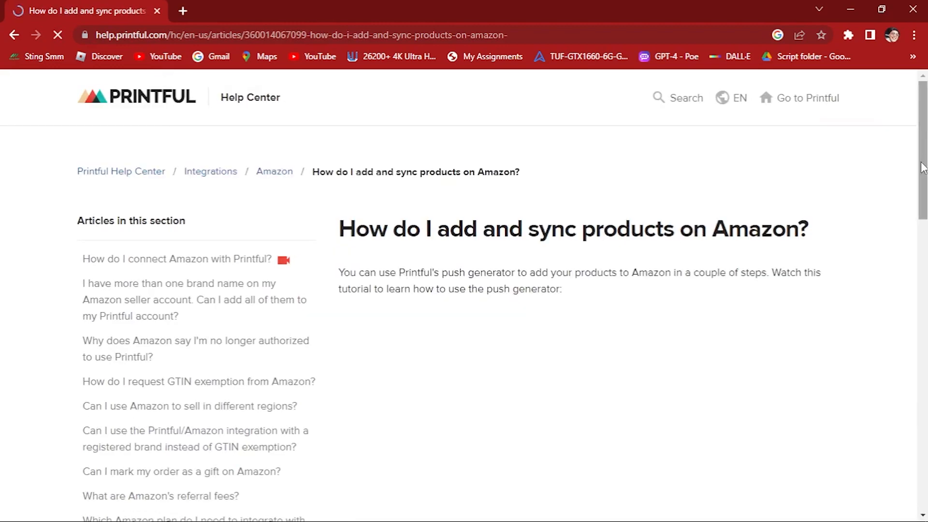
Read through the add-and-sync help article down to the related articles and back up
scroll(down, 3)
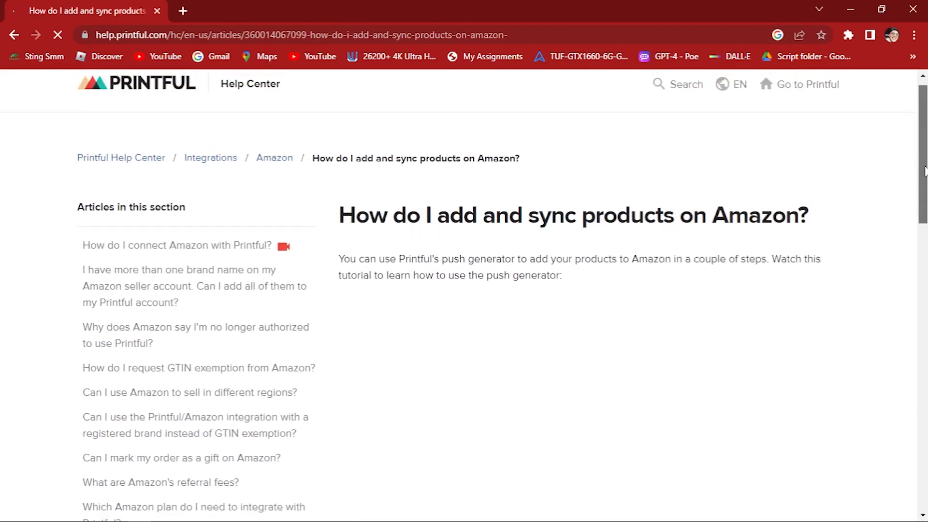
scroll(down, 3)
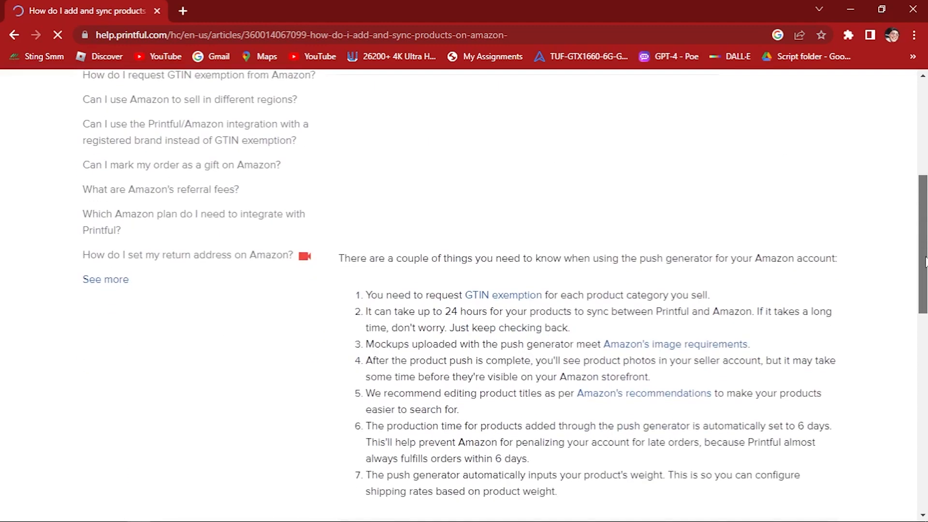
scroll(down, 3)
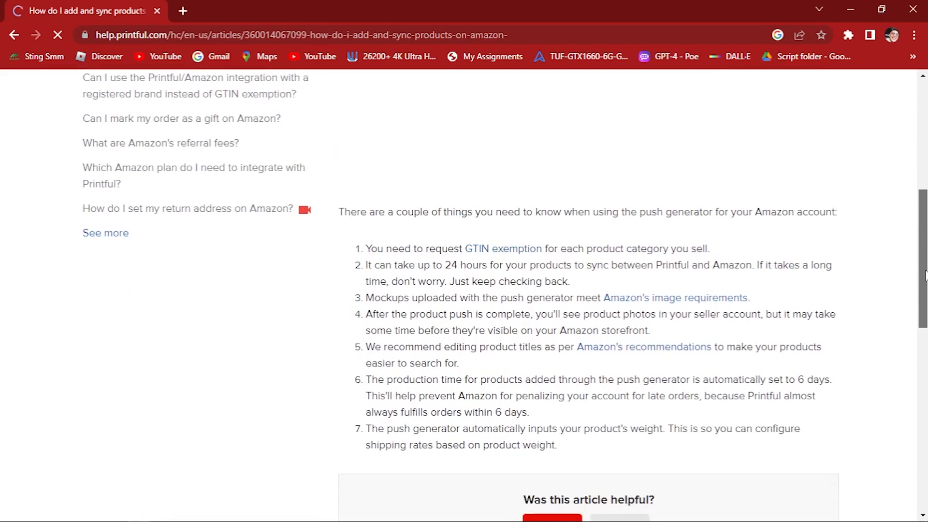
scroll(down, 3)
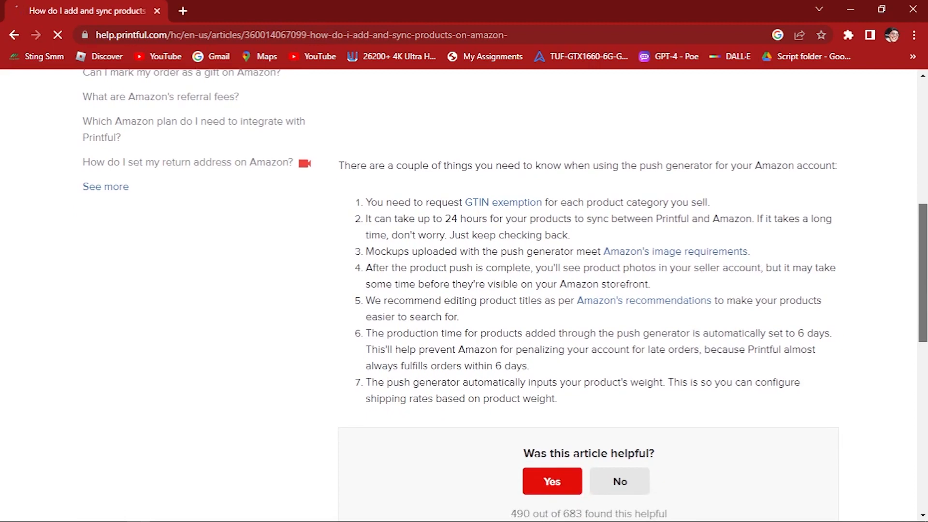
scroll(down, 3)
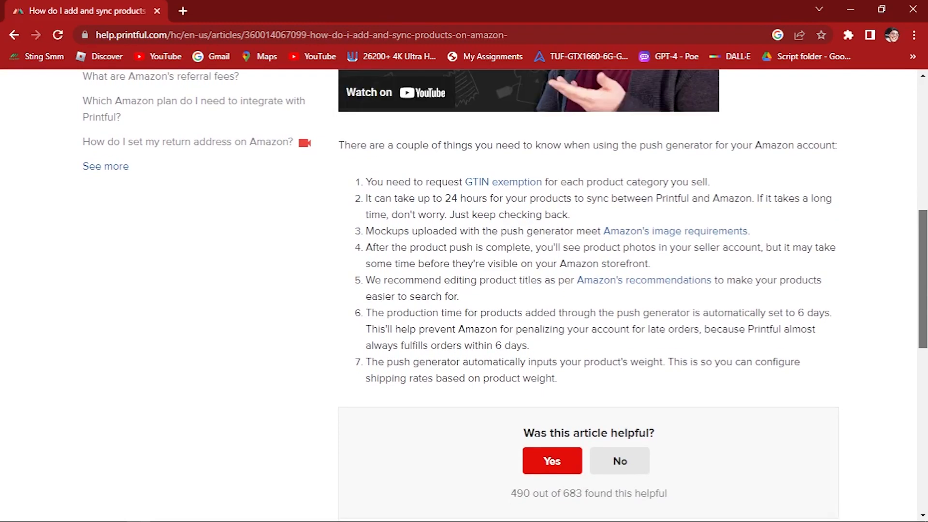
scroll(down, 3)
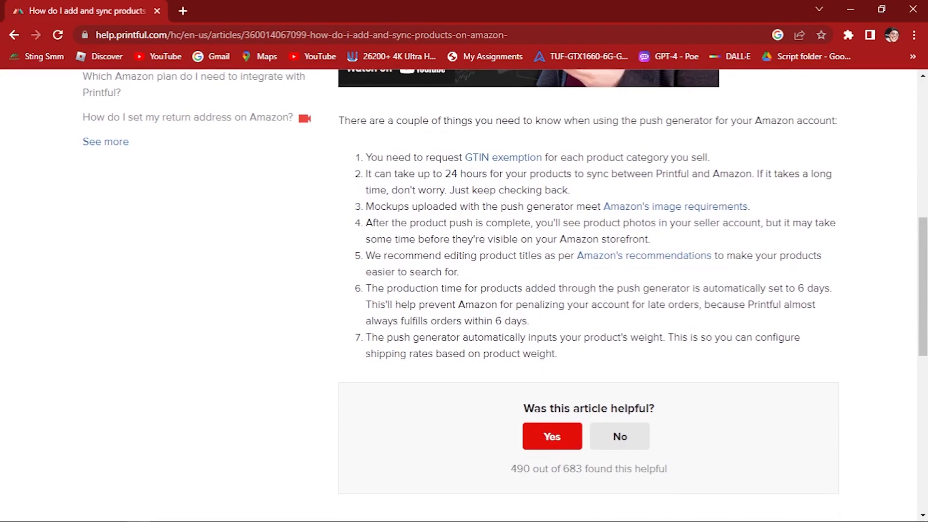
scroll(down, 3)
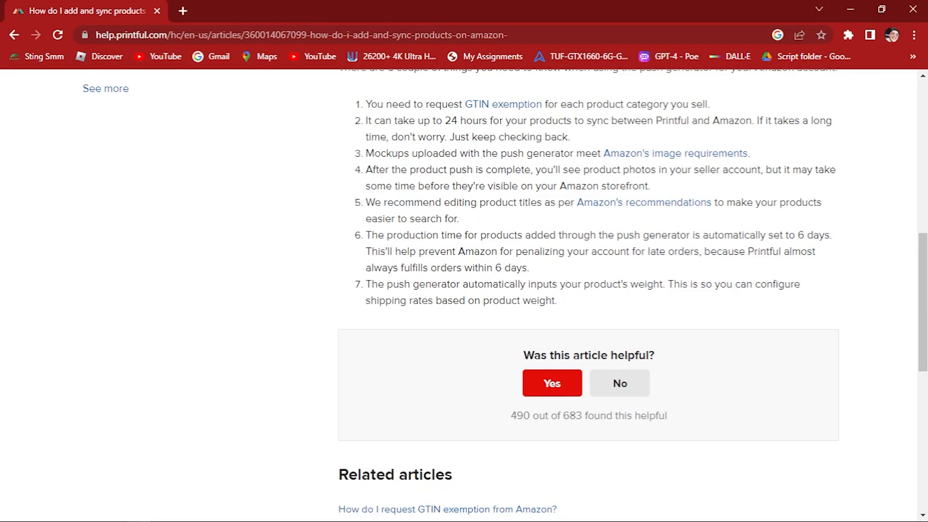
scroll(down, 3)
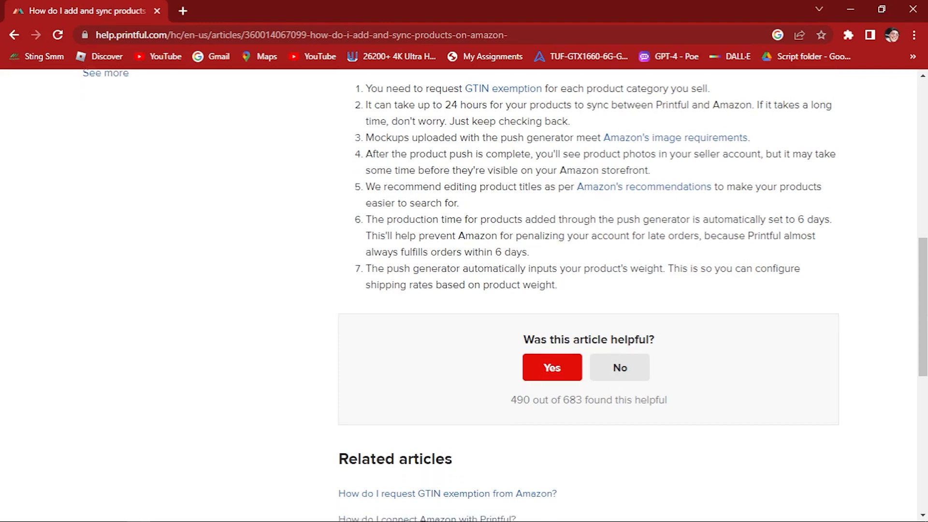
scroll(down, 3)
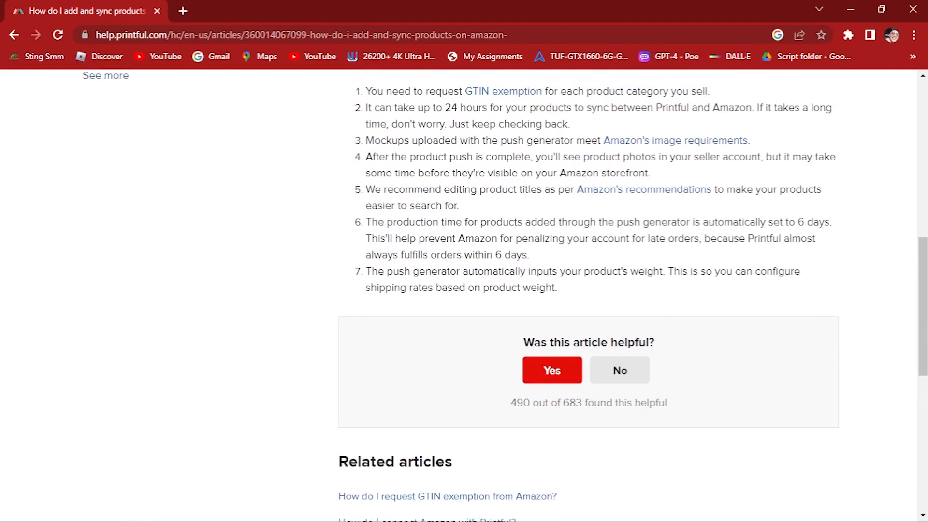
scroll(up, 3)
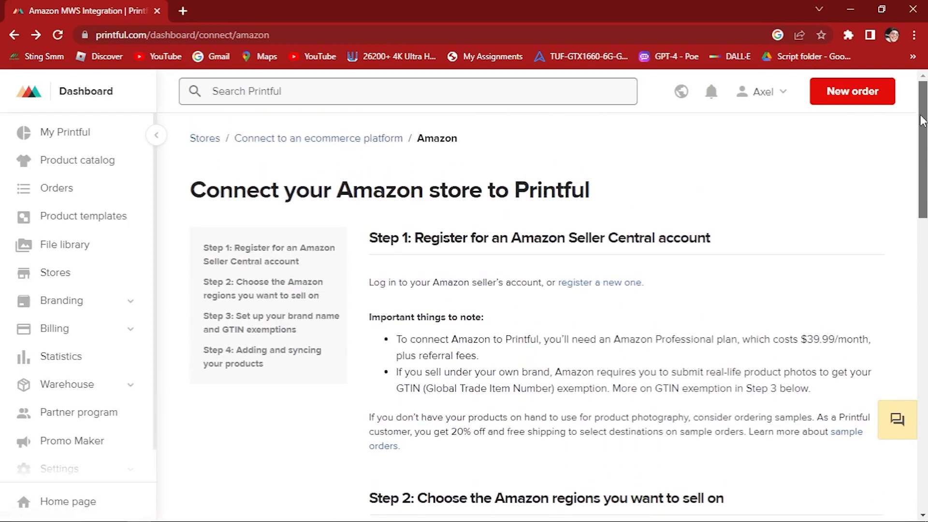
mouse_move(456, 184)
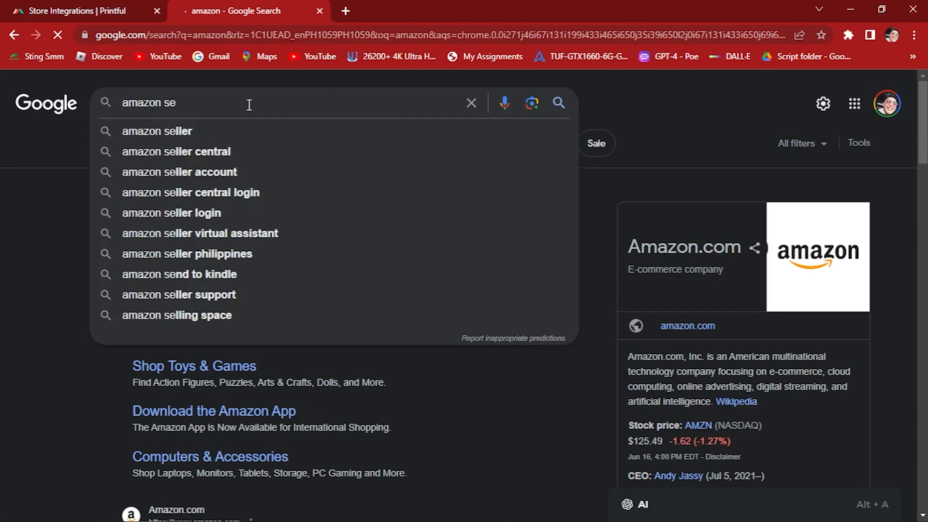
Search 'amazon seller central login' and load the Welcome to Amazon Seller Central result
click(178, 152)
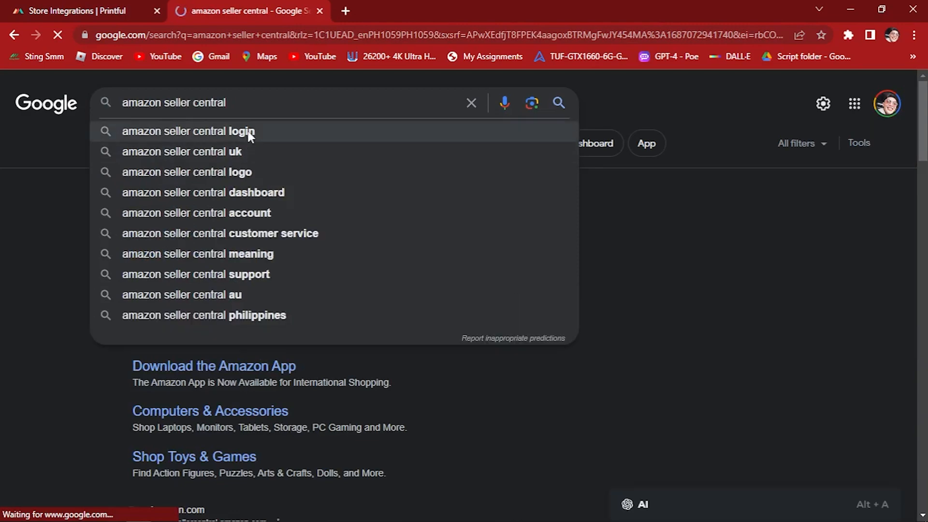
click(190, 131)
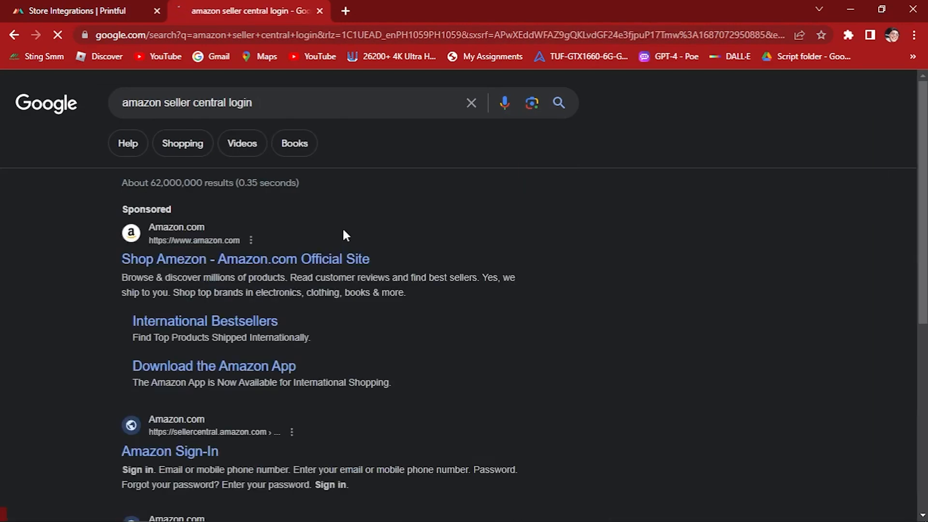
scroll(down, 3)
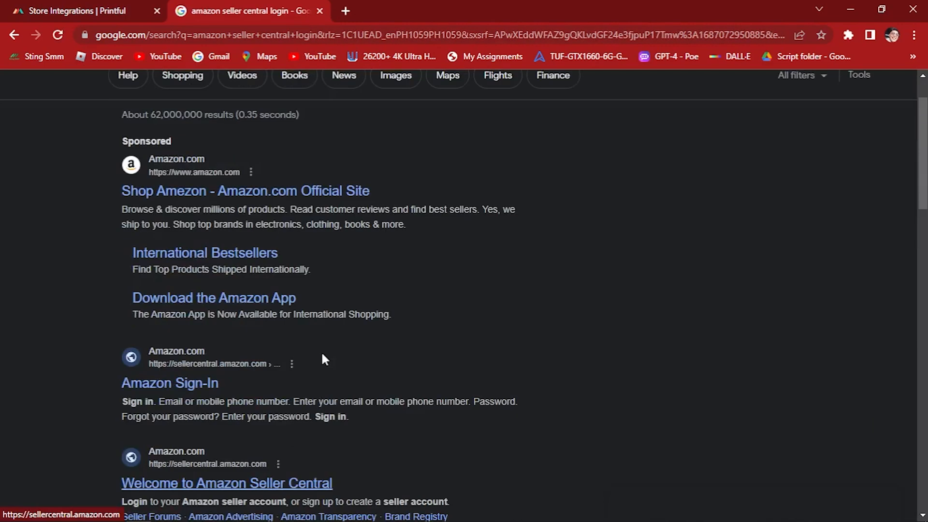
click(226, 483)
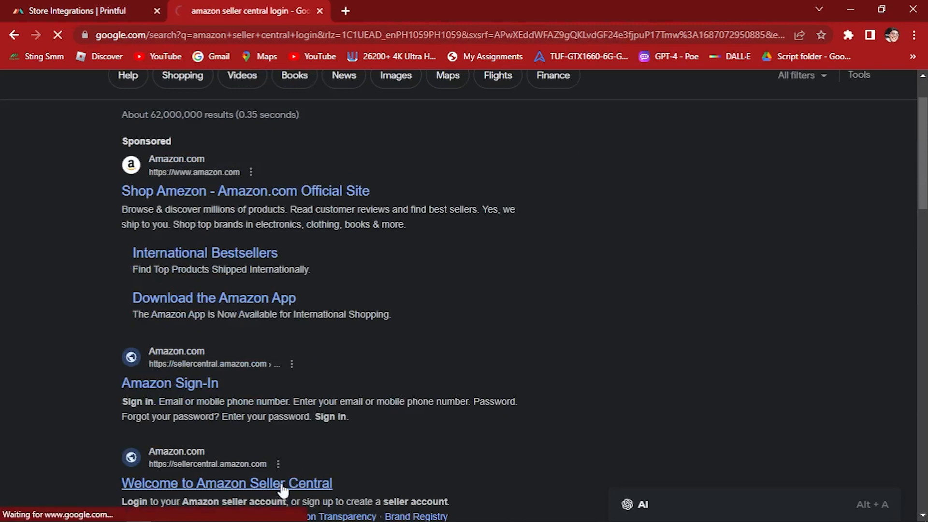
click(227, 483)
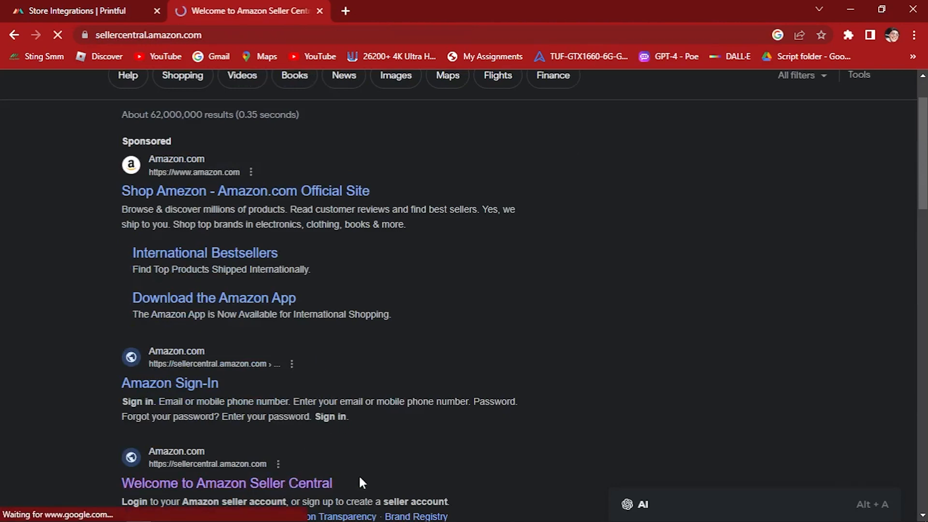
click(228, 483)
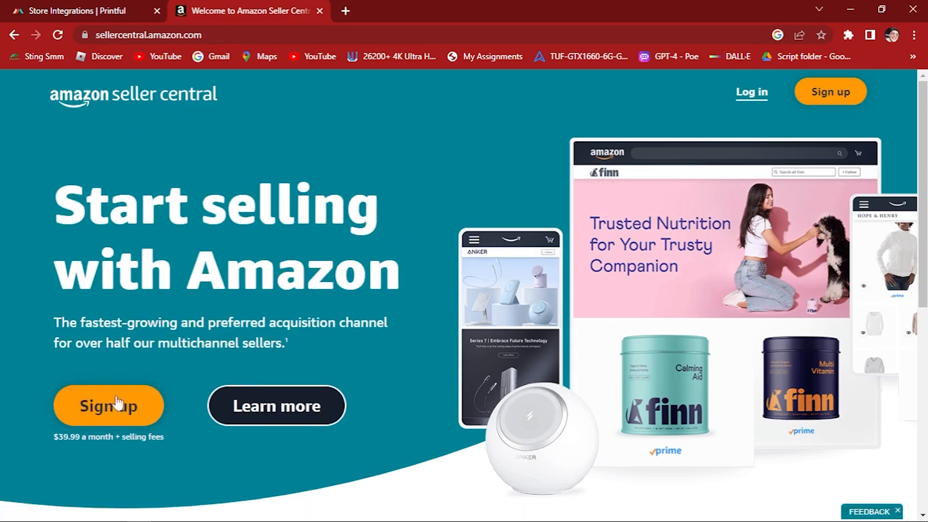
click(277, 405)
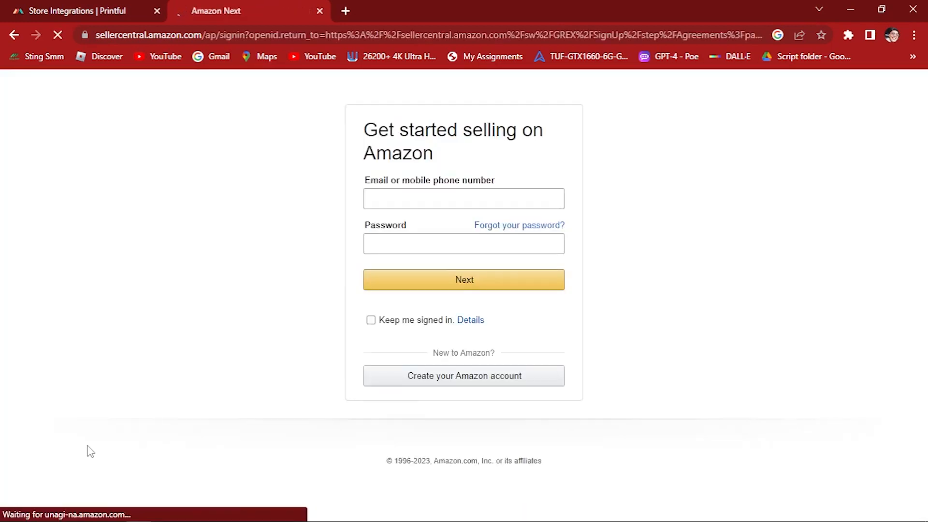
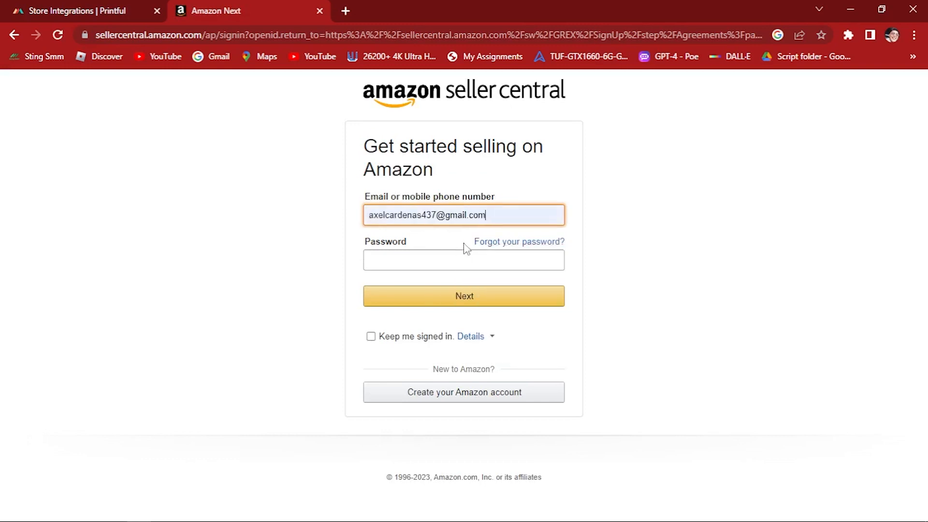
click(464, 260)
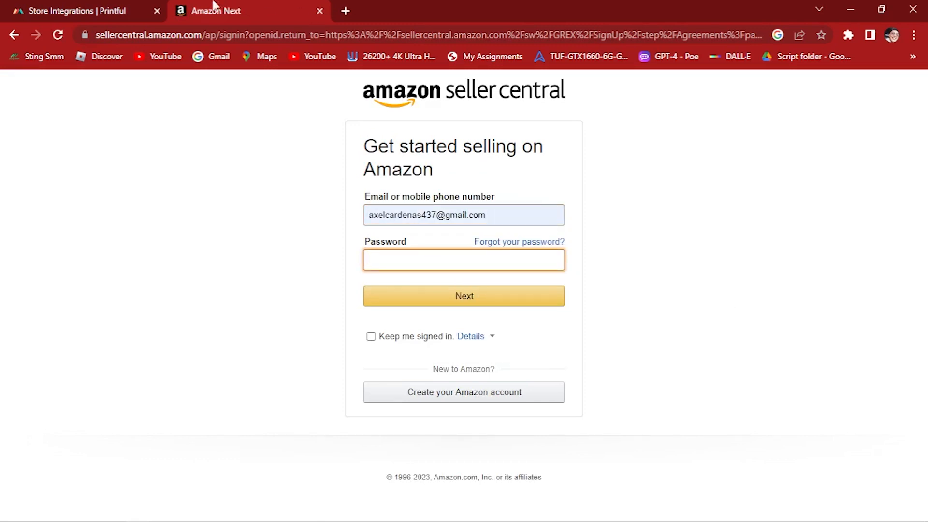
click(73, 11)
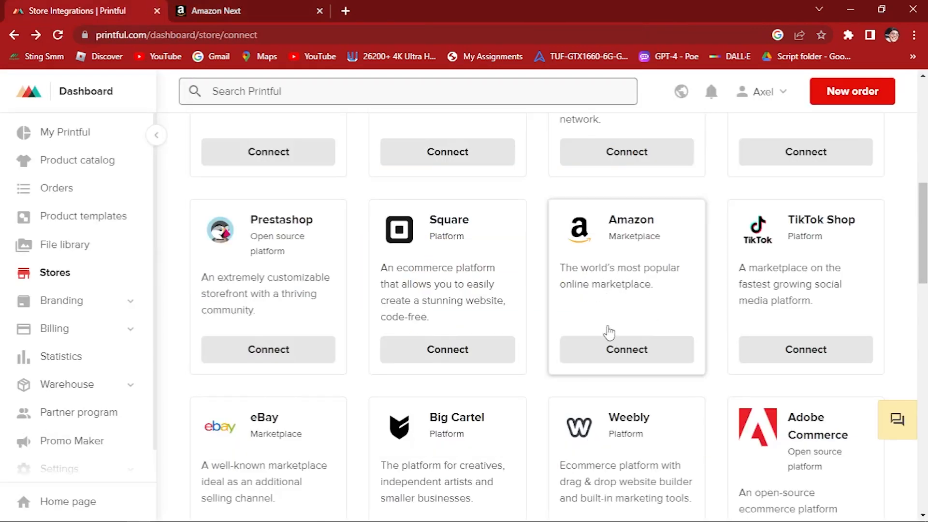
mouse_move(510, 302)
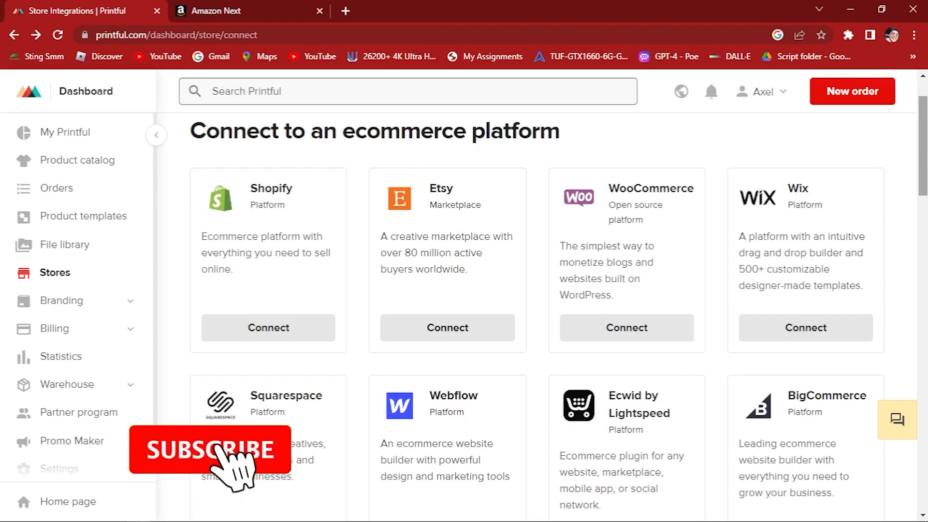
click(209, 449)
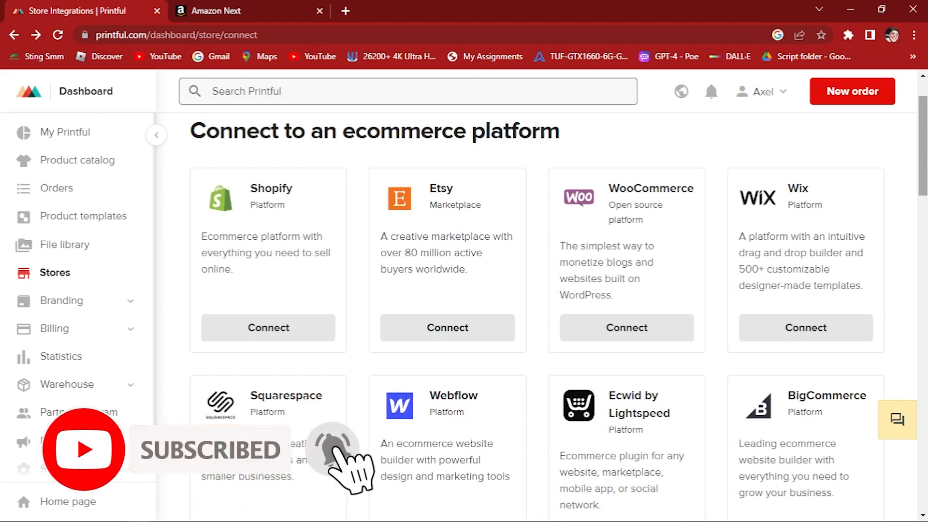